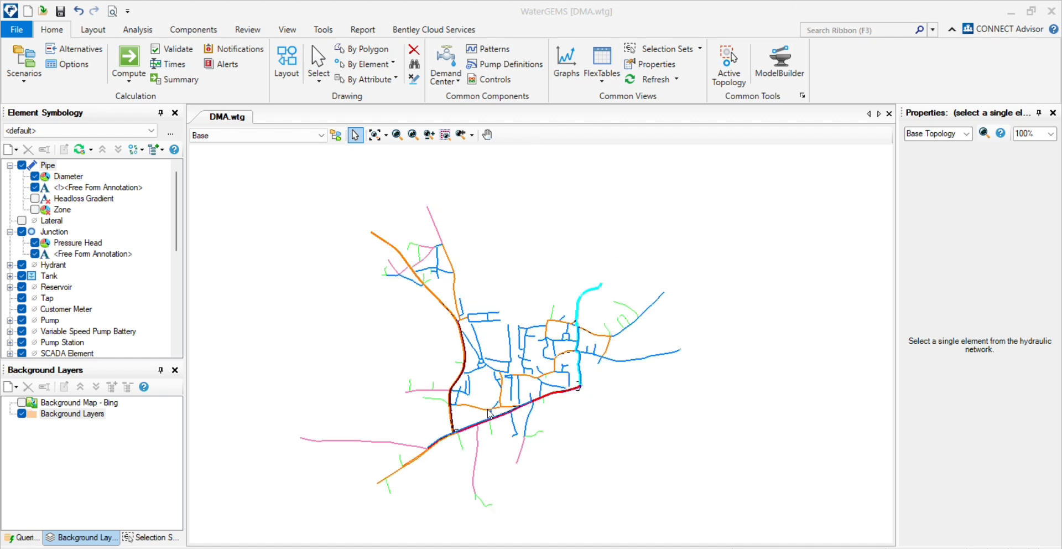
Show the Tools ribbon's Model Creation group, including Thiessen Polygon
{"action": "left_click", "coordinate": [323, 29]}
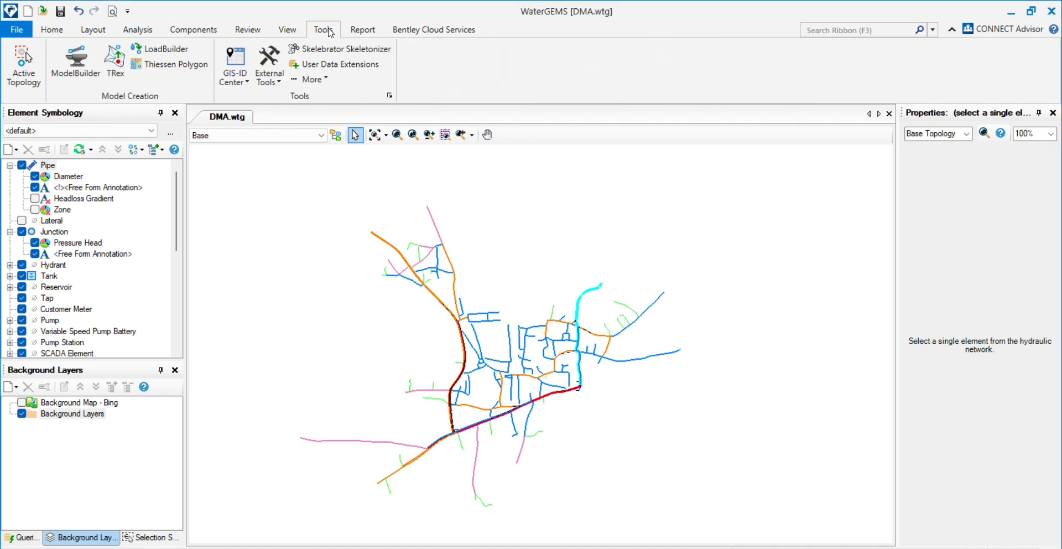
{"action": "mouse_move", "coordinate": [175, 64]}
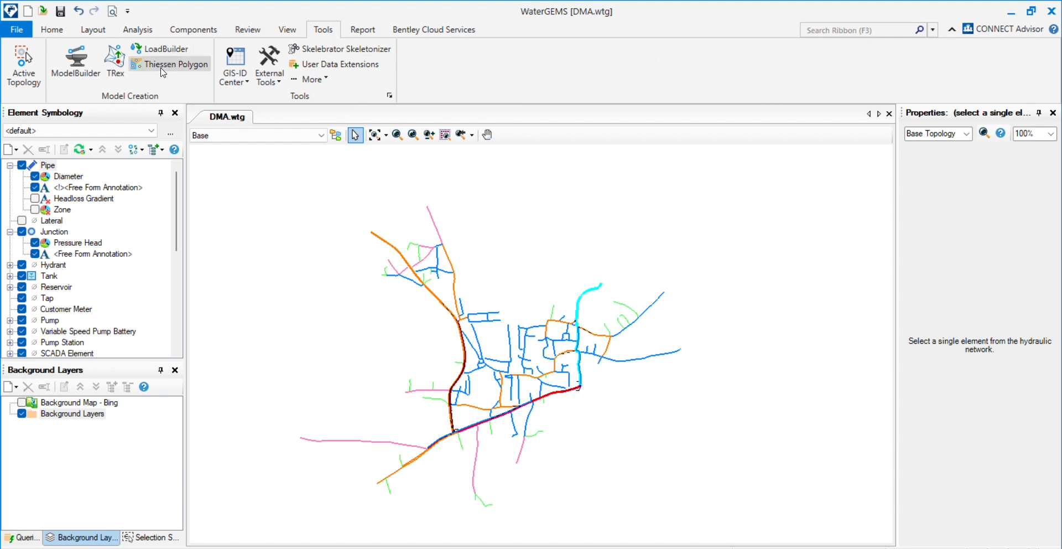
{"action": "mouse_move", "coordinate": [169, 63]}
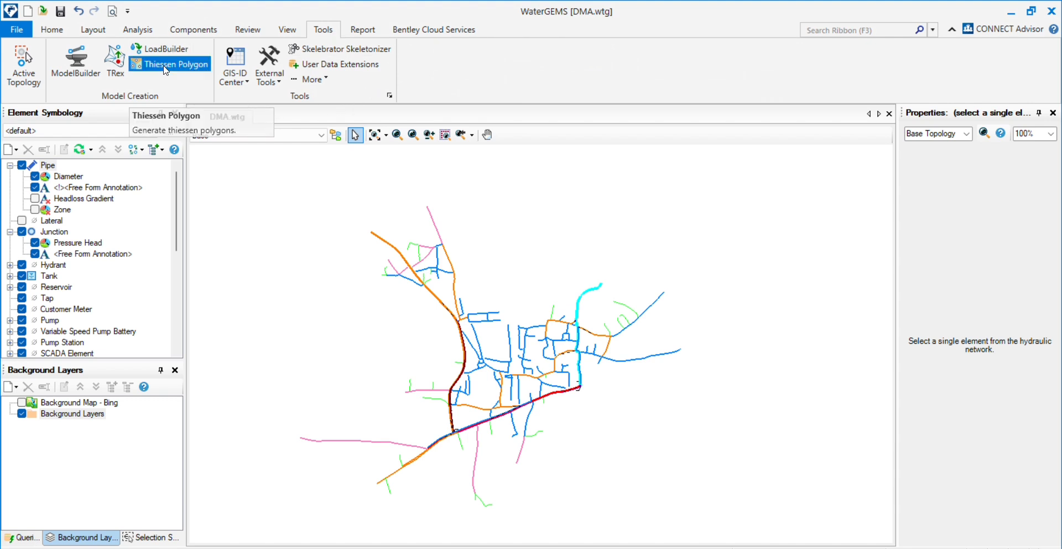
Start the Thiessen Polygon Creator with Junction\All Elements as node layer, keyed by ElementID
{"action": "left_click", "coordinate": [175, 64]}
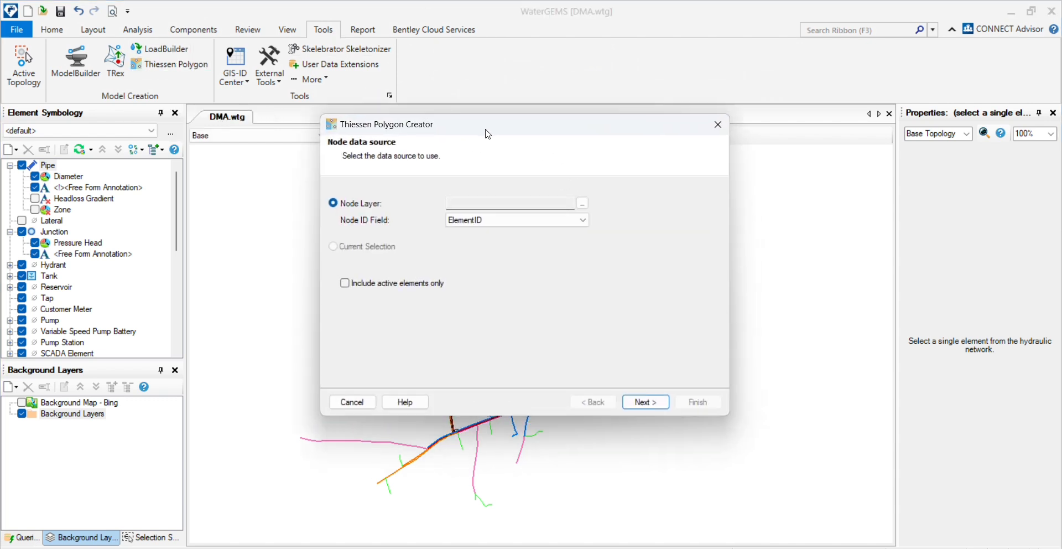
{"action": "mouse_move", "coordinate": [409, 271]}
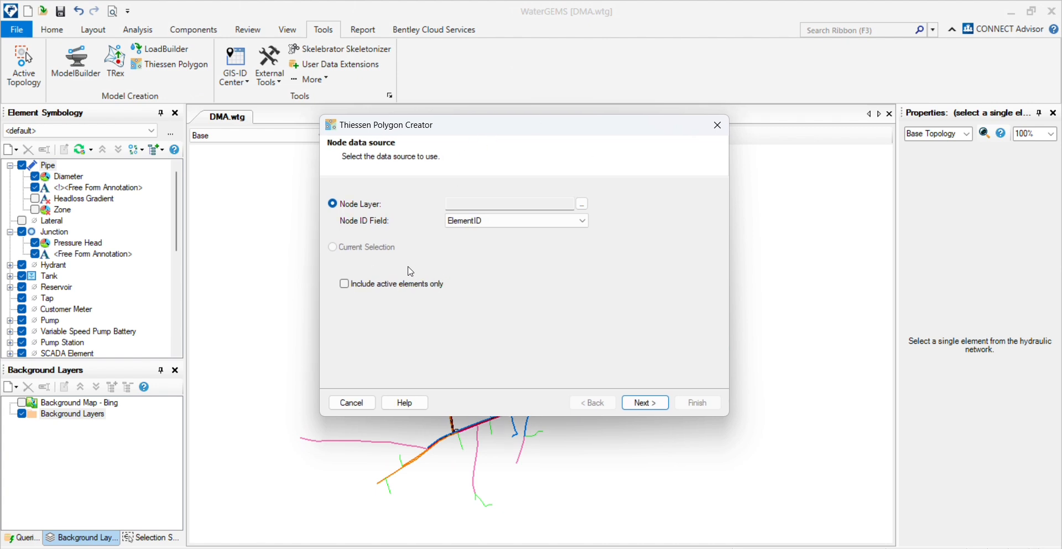
{"action": "mouse_move", "coordinate": [353, 223]}
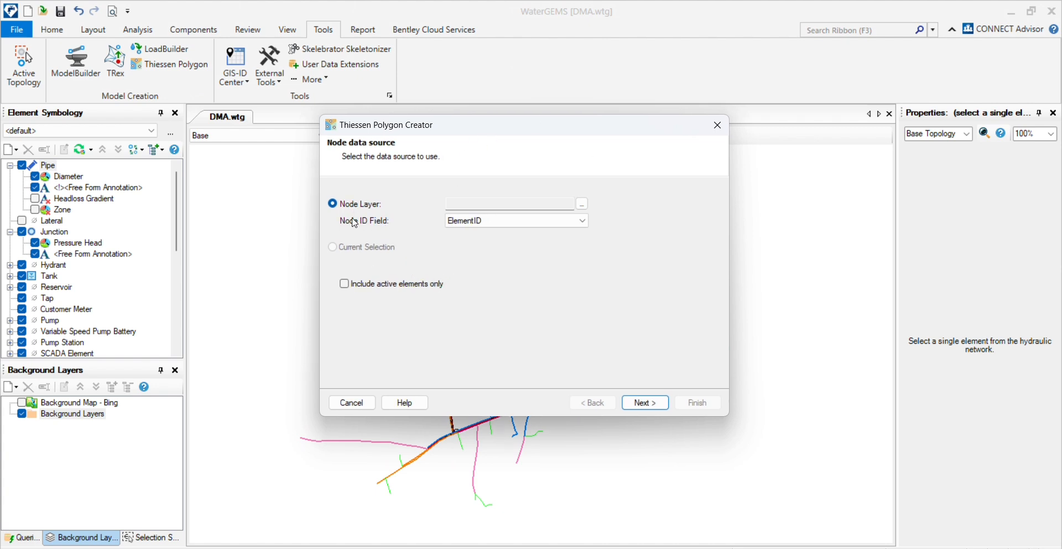
{"action": "mouse_move", "coordinate": [390, 211]}
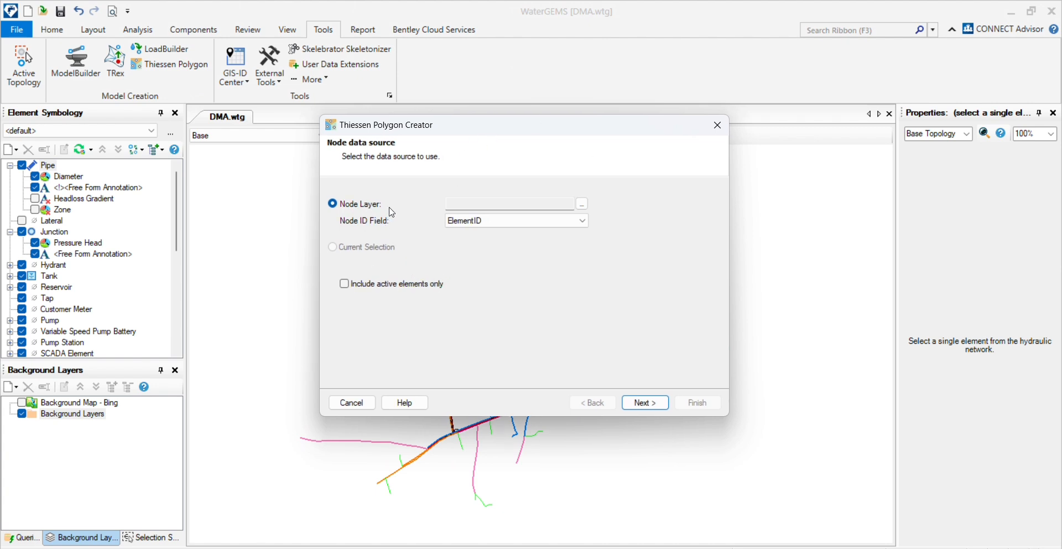
{"action": "left_click", "coordinate": [516, 220]}
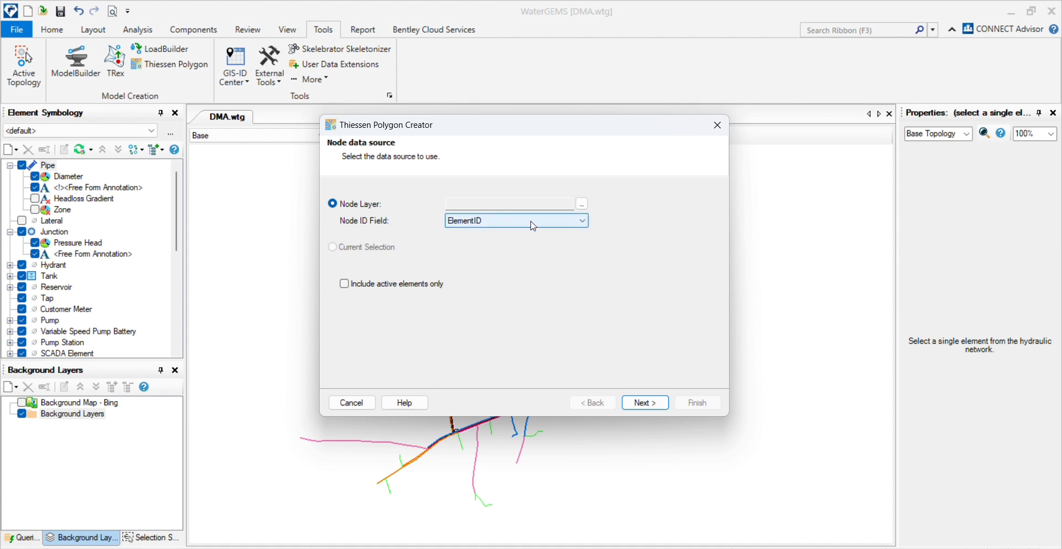
{"action": "left_click", "coordinate": [580, 203]}
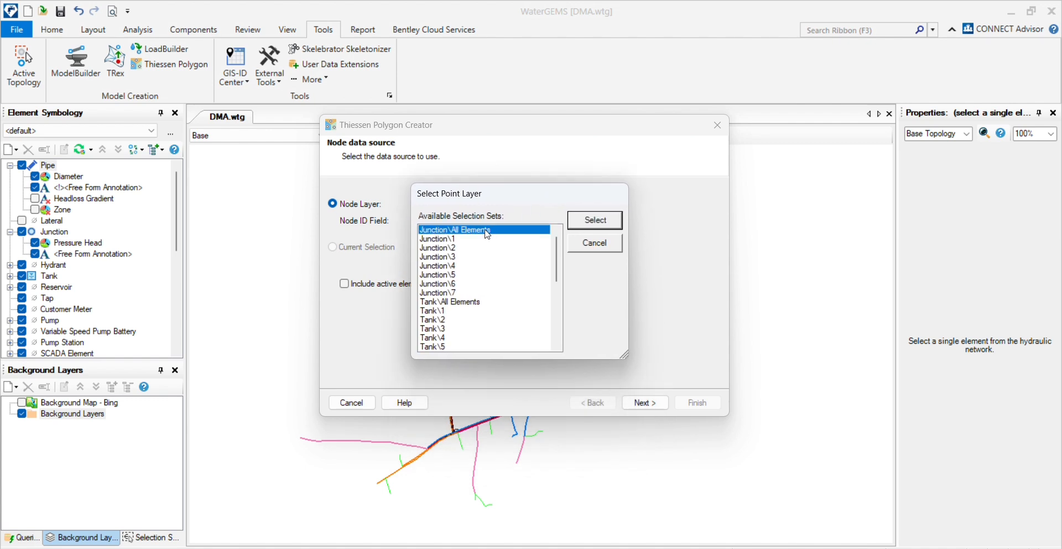
{"action": "left_click", "coordinate": [594, 219]}
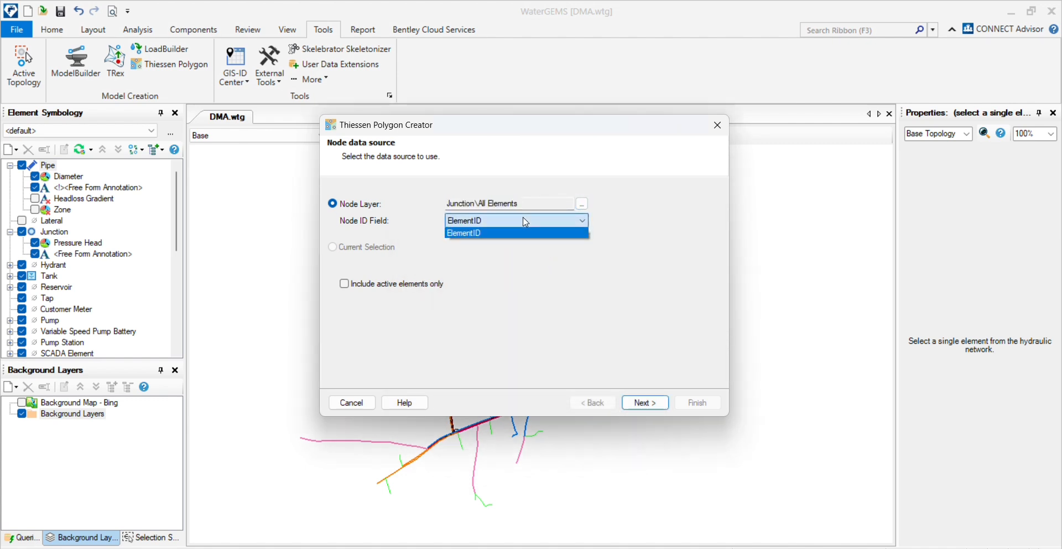
{"action": "left_click", "coordinate": [464, 233]}
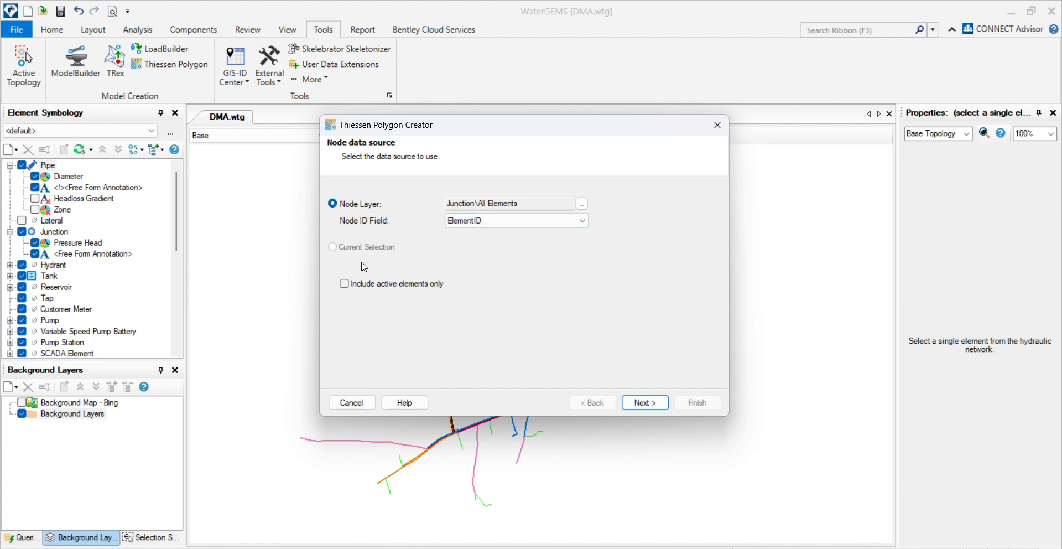
{"action": "mouse_move", "coordinate": [476, 38]}
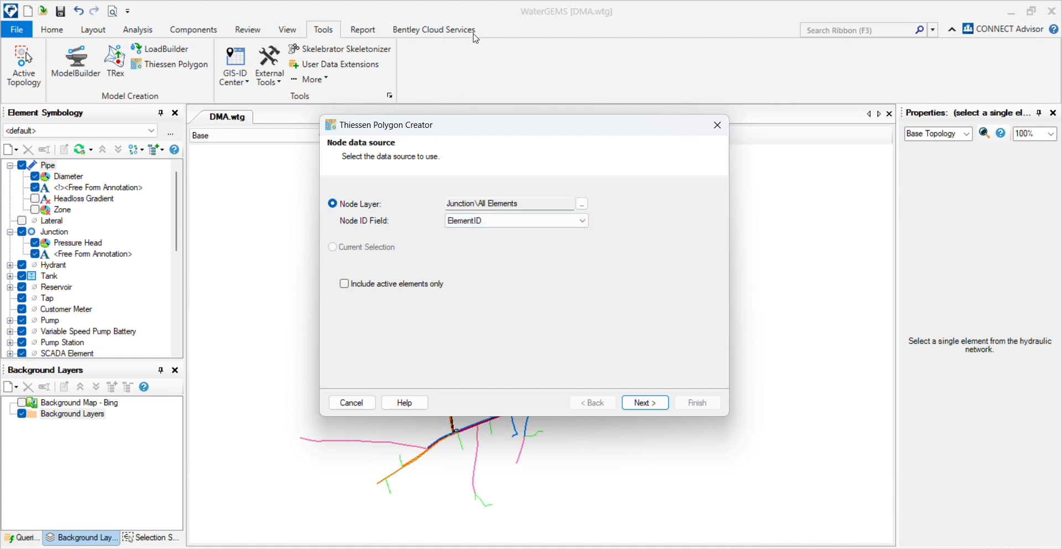
Leave 'Include active elements only' unchecked after toggling it back and forth
{"action": "left_click", "coordinate": [344, 283]}
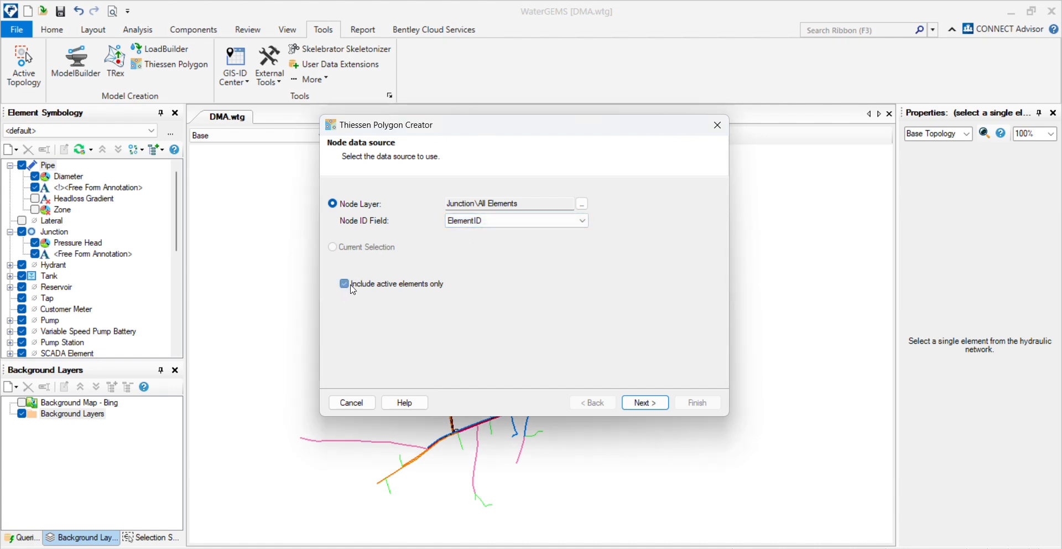
{"action": "left_click", "coordinate": [344, 283]}
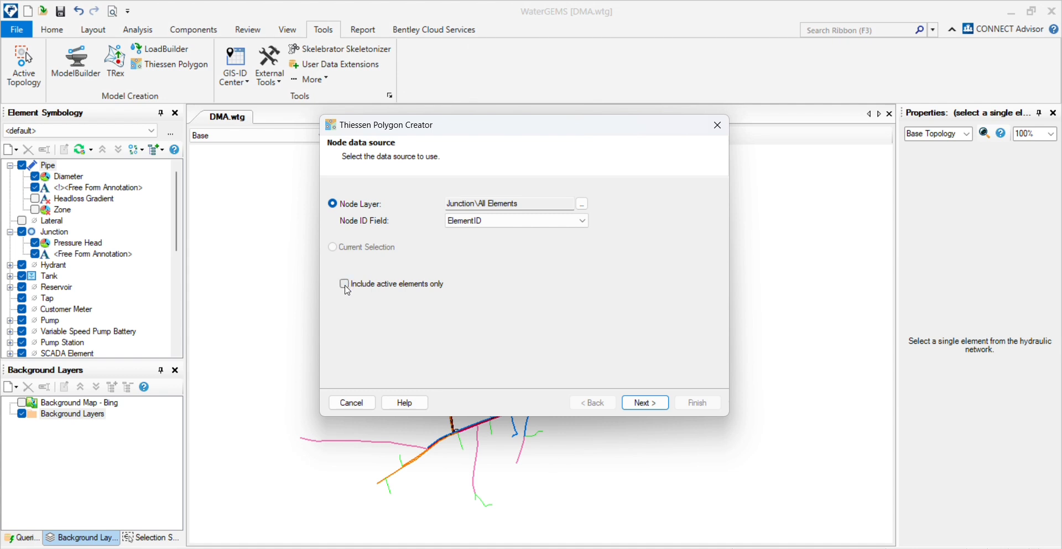
{"action": "left_click", "coordinate": [344, 284]}
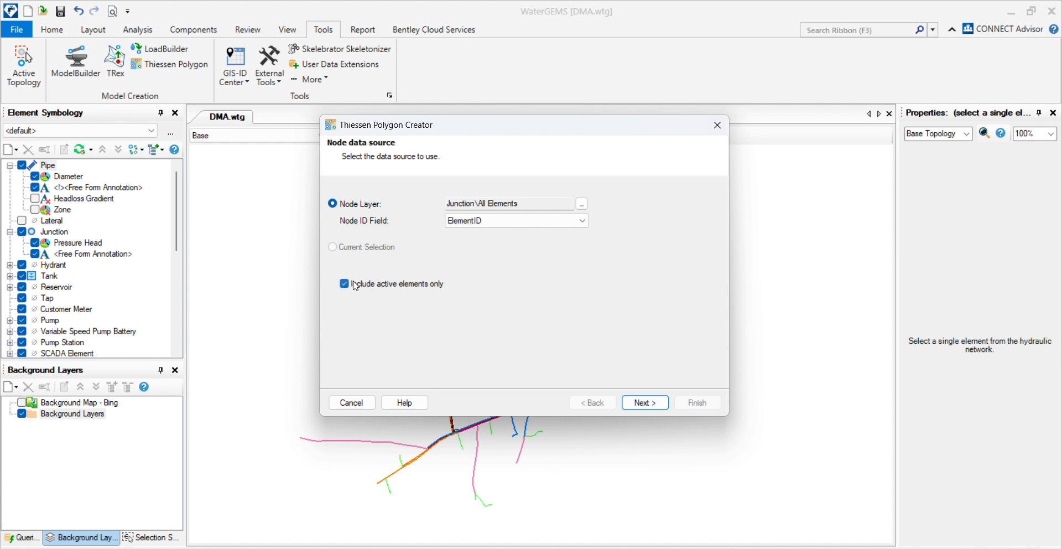
{"action": "left_click", "coordinate": [344, 283]}
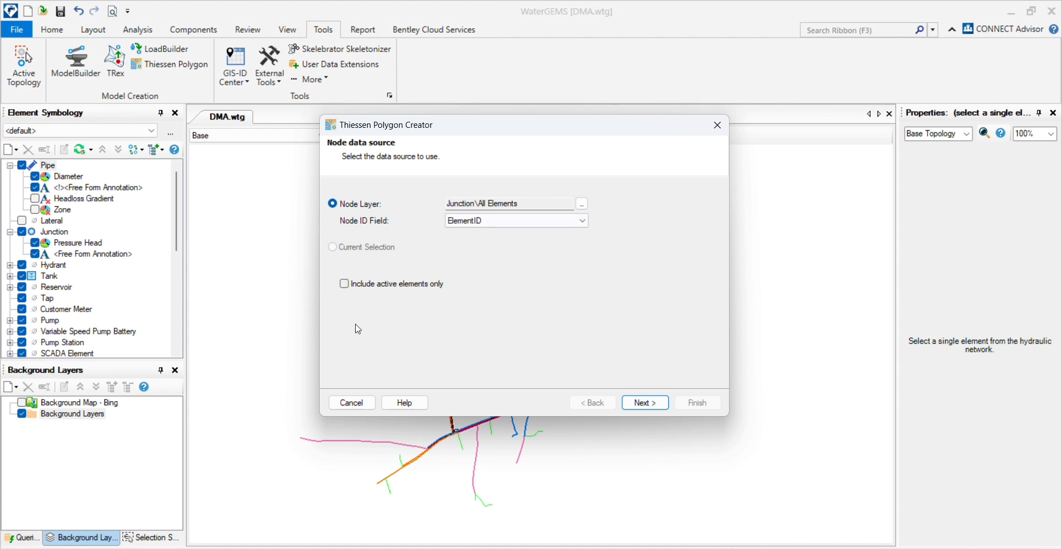
{"action": "mouse_move", "coordinate": [440, 211]}
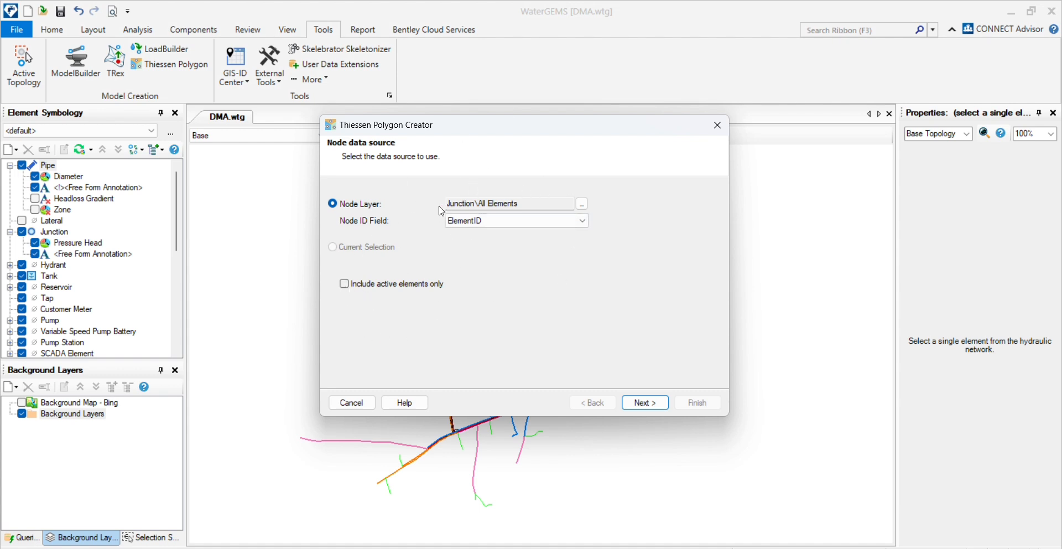
{"action": "left_click", "coordinate": [344, 283]}
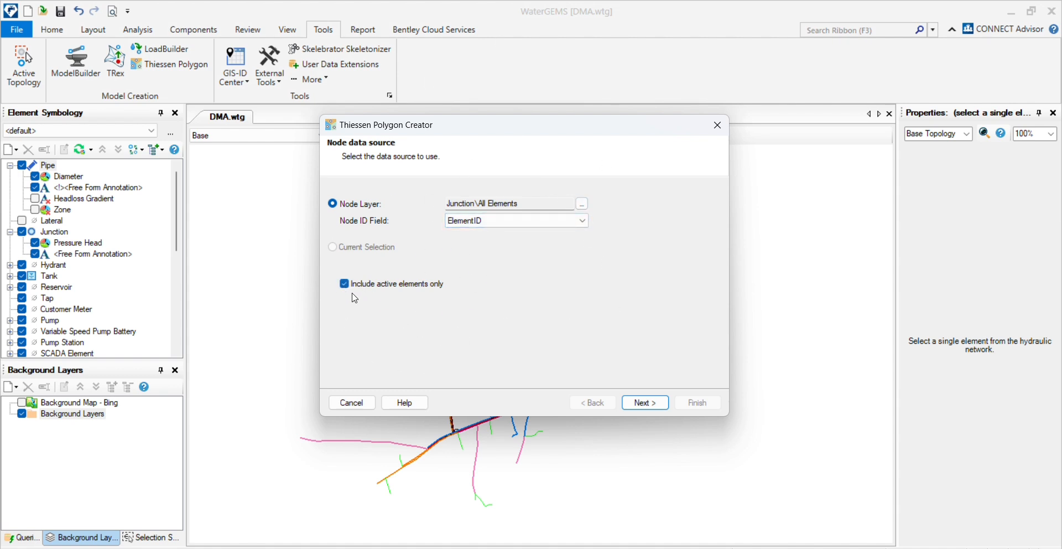
{"action": "left_click", "coordinate": [344, 283]}
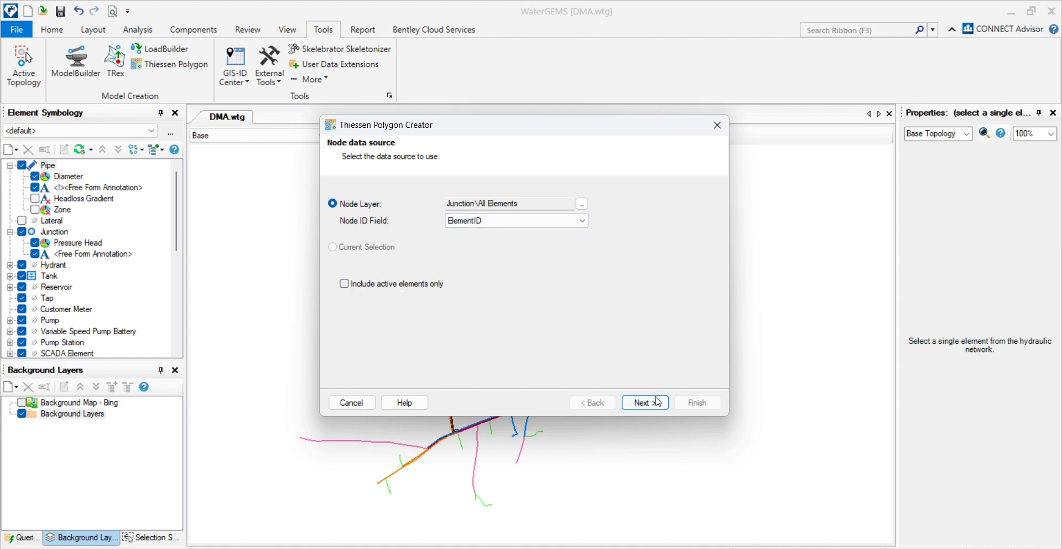
Set the polygon boundary to a 10 percent buffer
{"action": "left_click", "coordinate": [640, 401]}
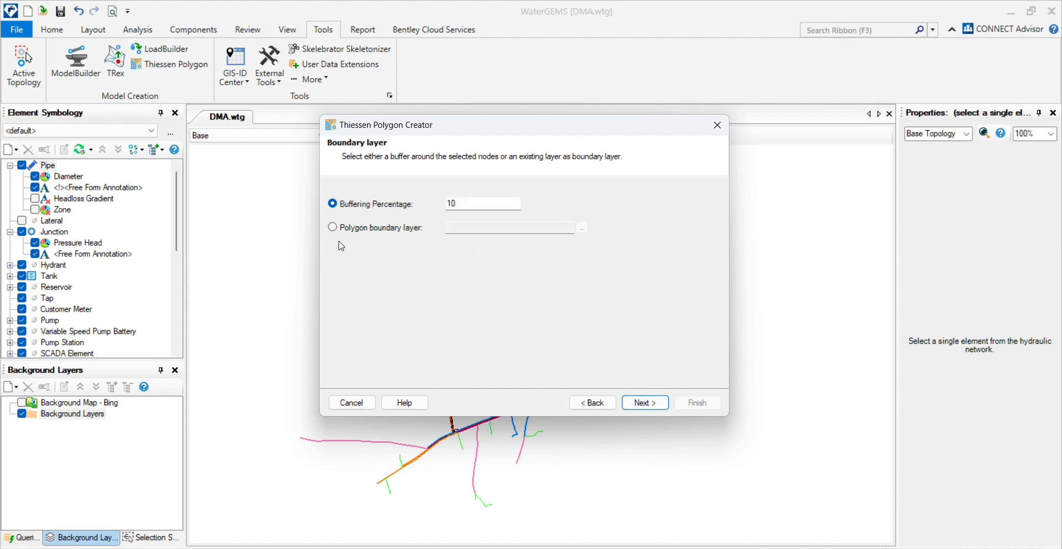
{"action": "mouse_move", "coordinate": [370, 213]}
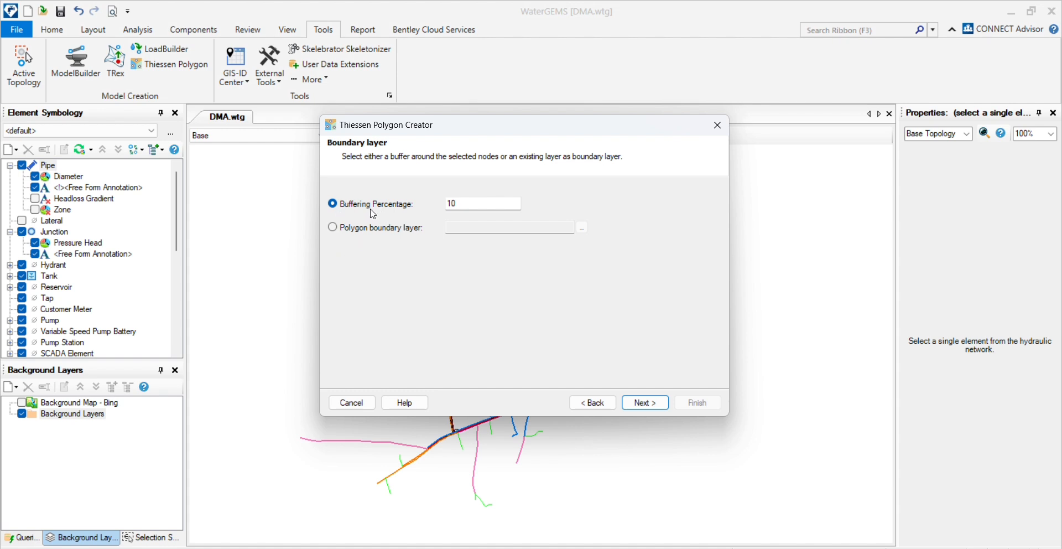
{"action": "mouse_move", "coordinate": [385, 238]}
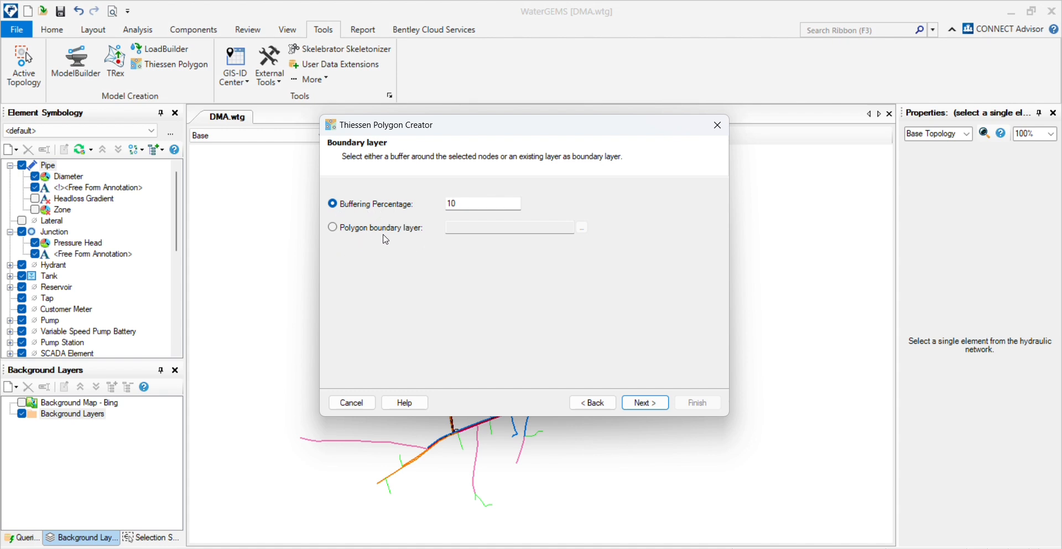
{"action": "mouse_move", "coordinate": [446, 221]}
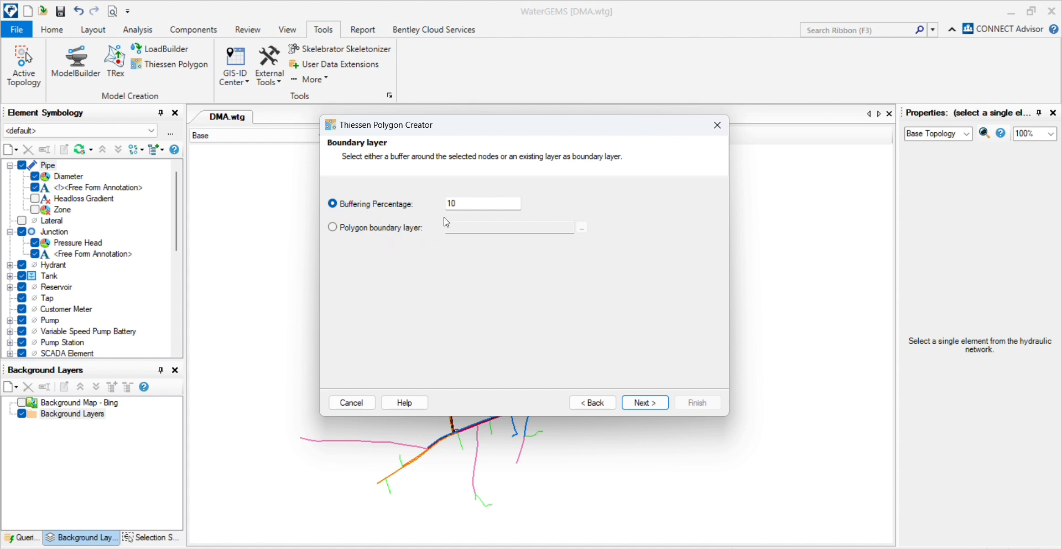
{"action": "mouse_move", "coordinate": [392, 221]}
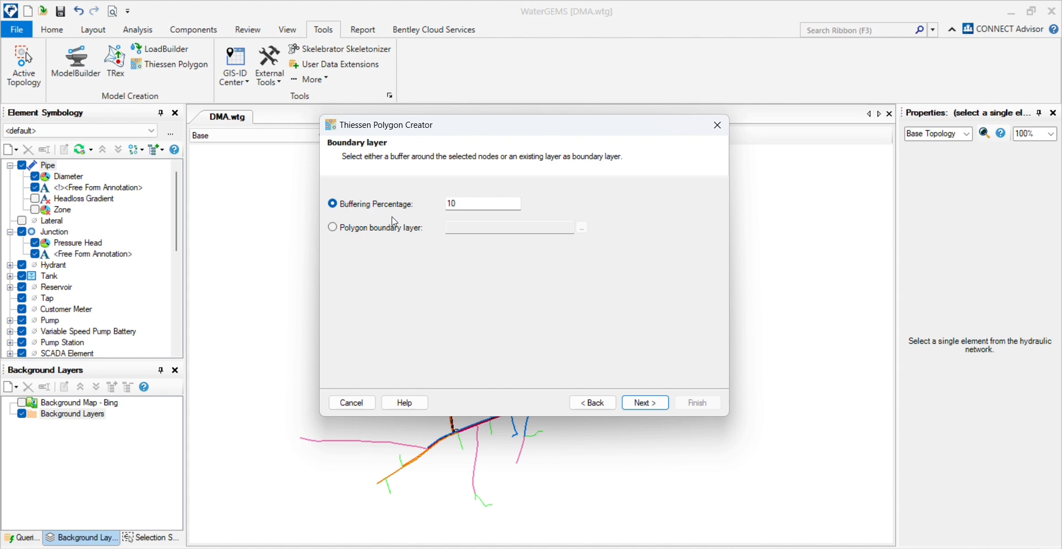
{"action": "mouse_move", "coordinate": [404, 210]}
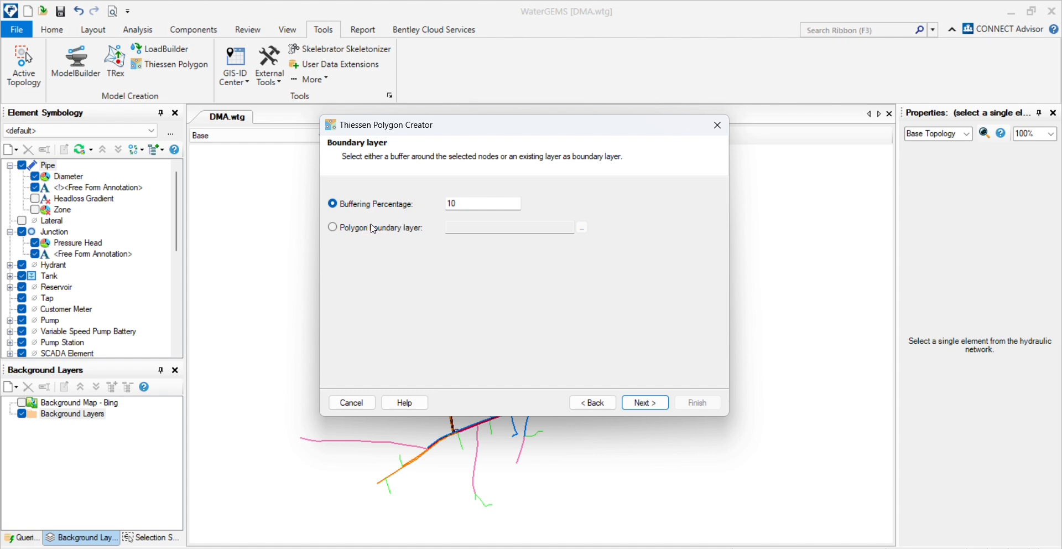
{"action": "left_click", "coordinate": [332, 227]}
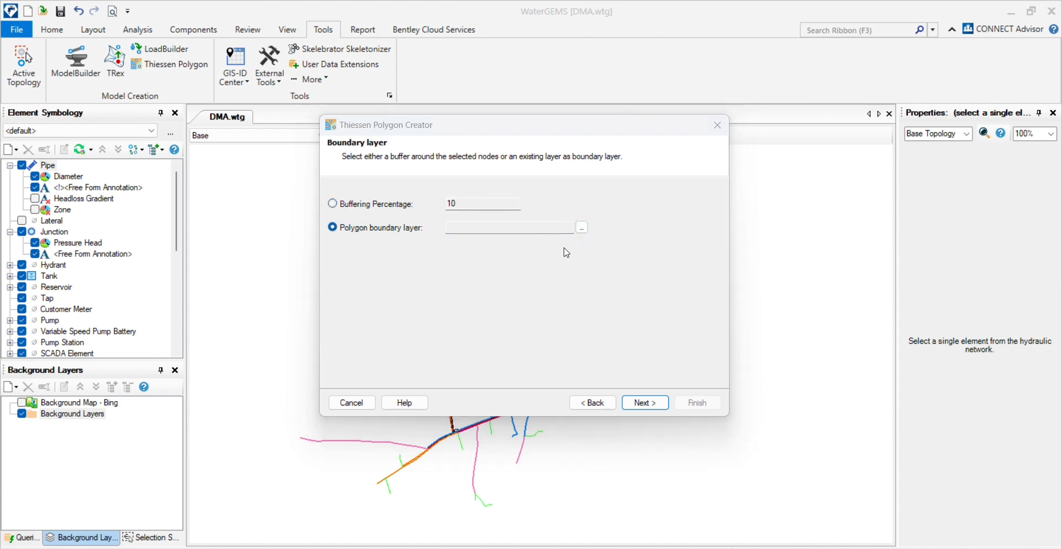
{"action": "mouse_move", "coordinate": [576, 241]}
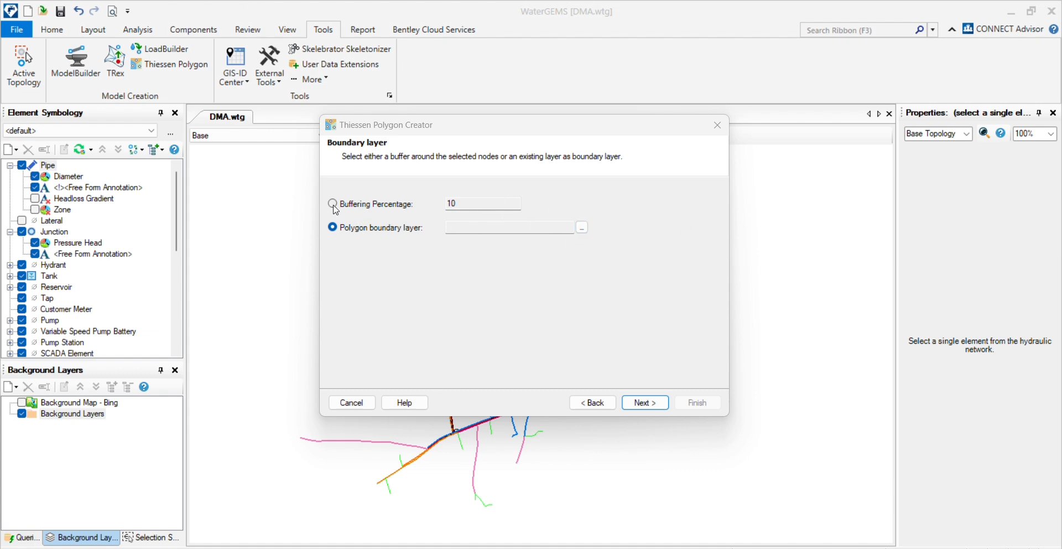
{"action": "left_click", "coordinate": [332, 204]}
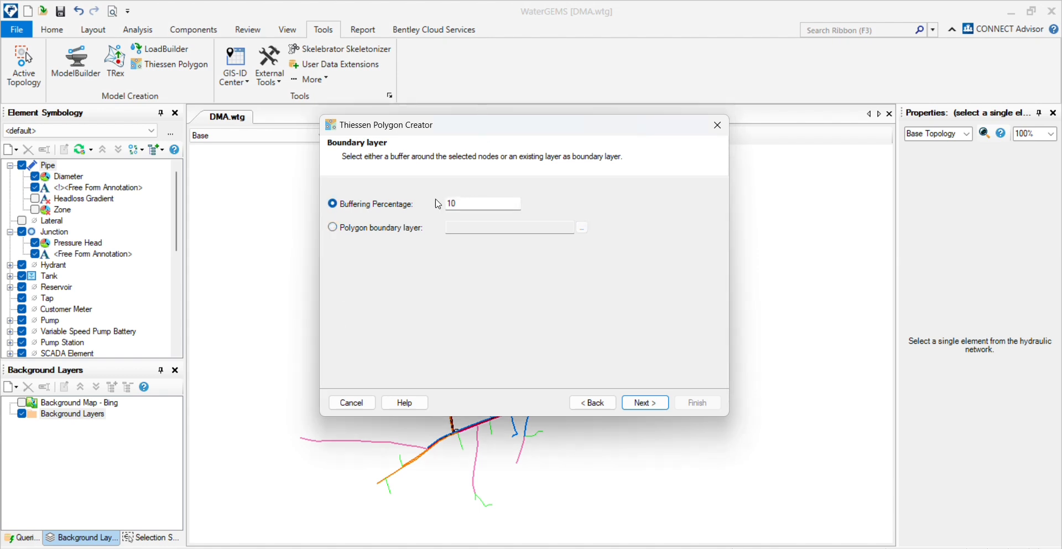
{"action": "left_click", "coordinate": [483, 203]}
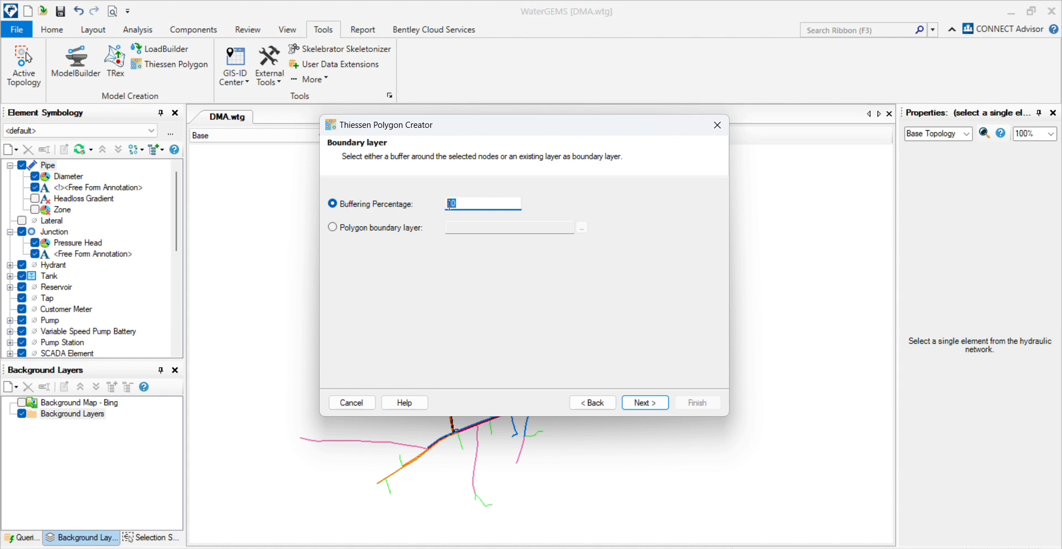
{"action": "type", "text": "2"}
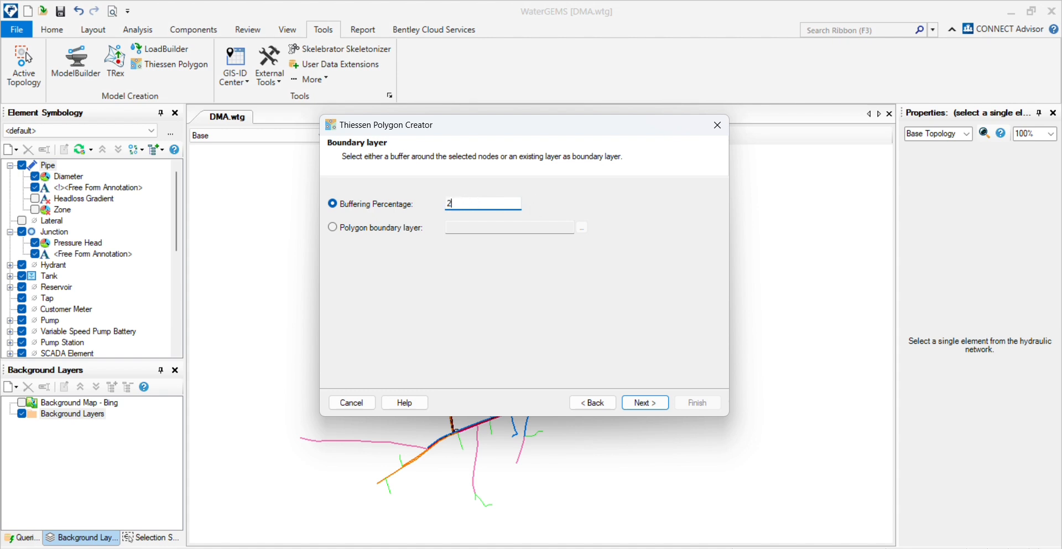
{"action": "type", "text": "0"}
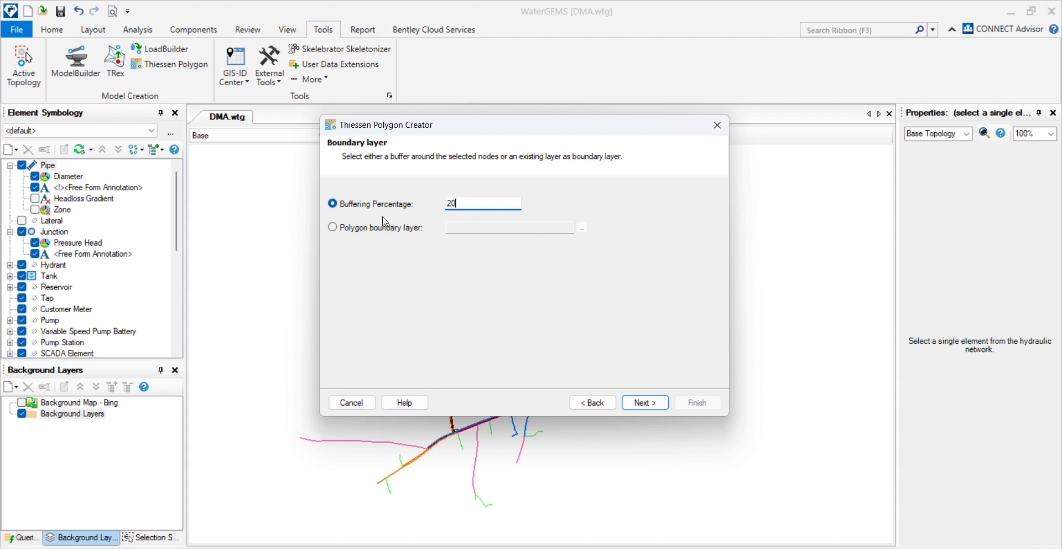
{"action": "left_click", "coordinate": [482, 203]}
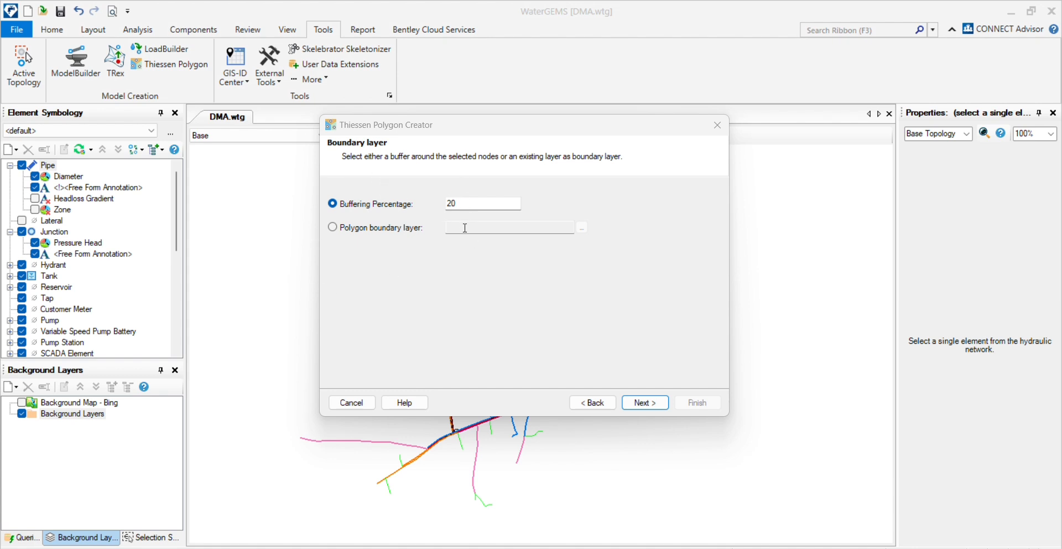
{"action": "mouse_move", "coordinate": [567, 262]}
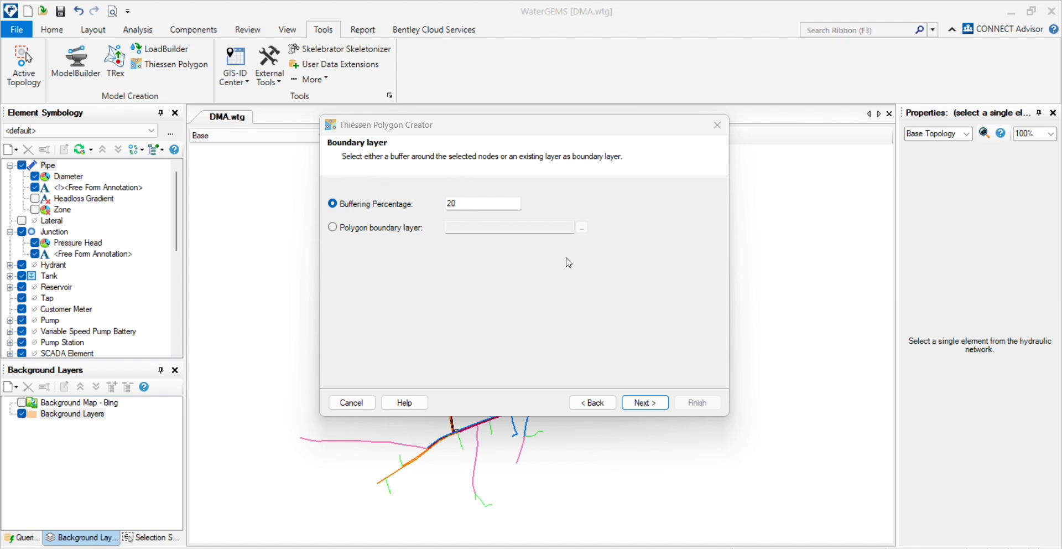
{"action": "type", "text": "10"}
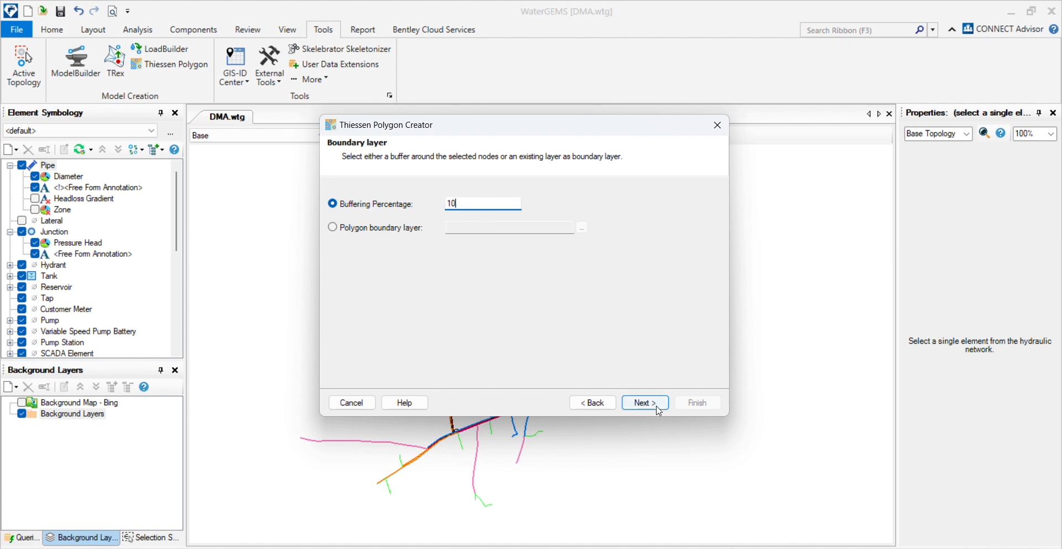
Set the output polygon shapefile name to 'output'
{"action": "left_click", "coordinate": [644, 402]}
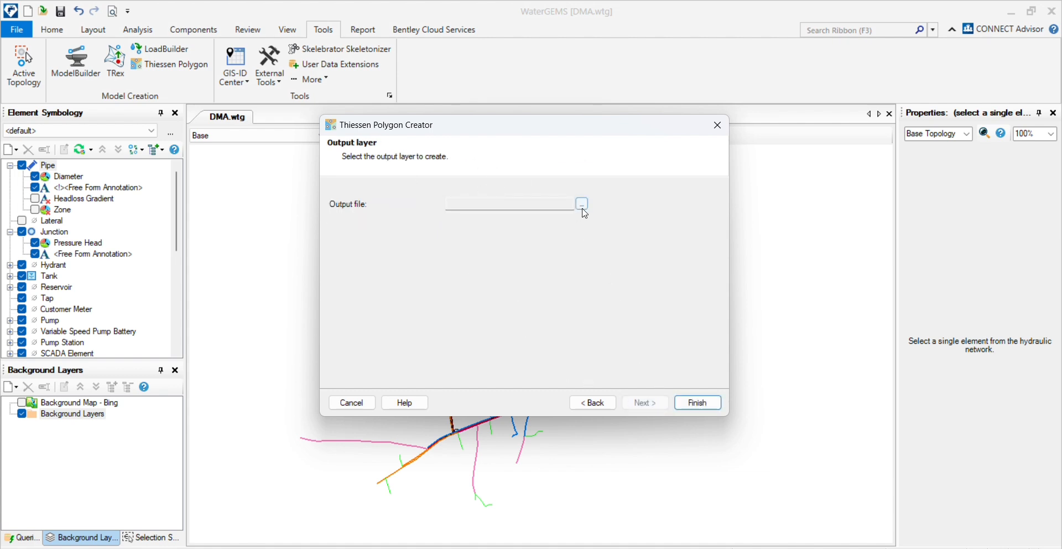
{"action": "left_click", "coordinate": [580, 204]}
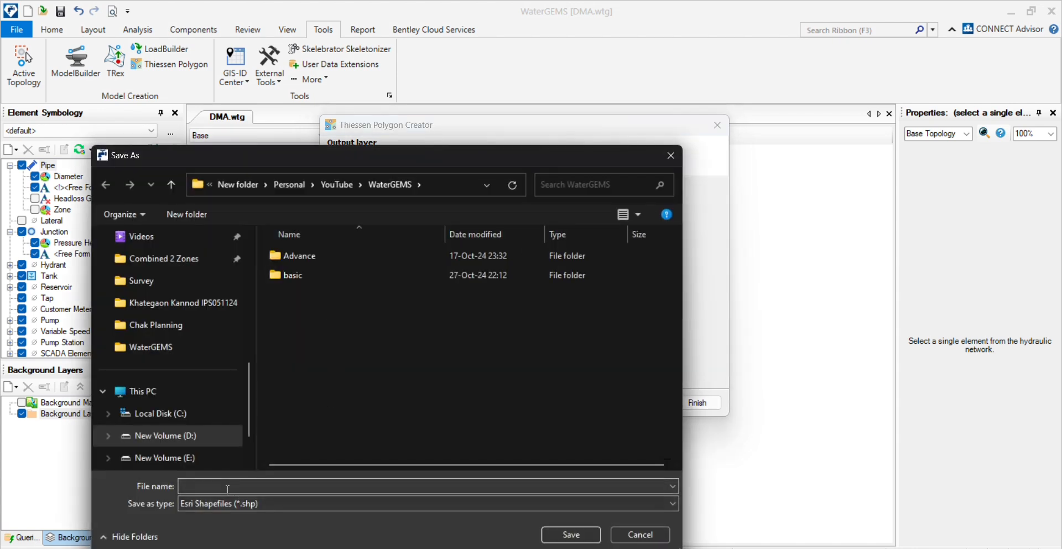
{"action": "left_click", "coordinate": [426, 486]}
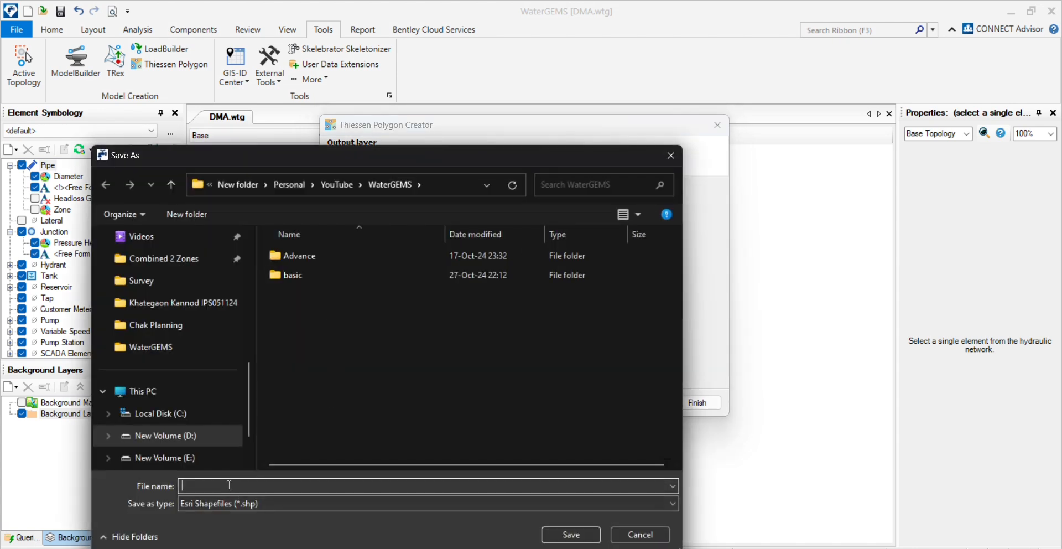
{"action": "type", "text": "outpuy"}
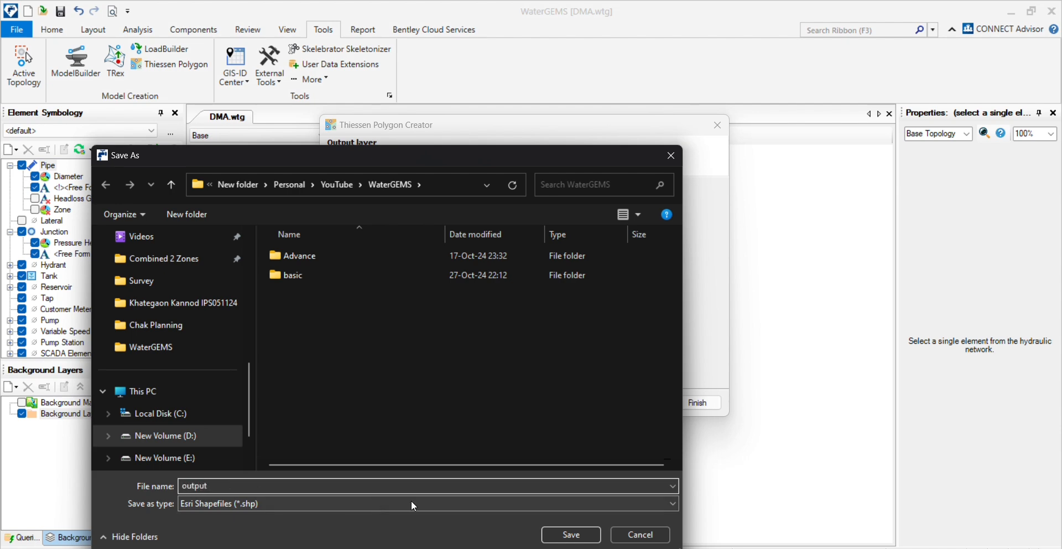
{"action": "left_click", "coordinate": [570, 535]}
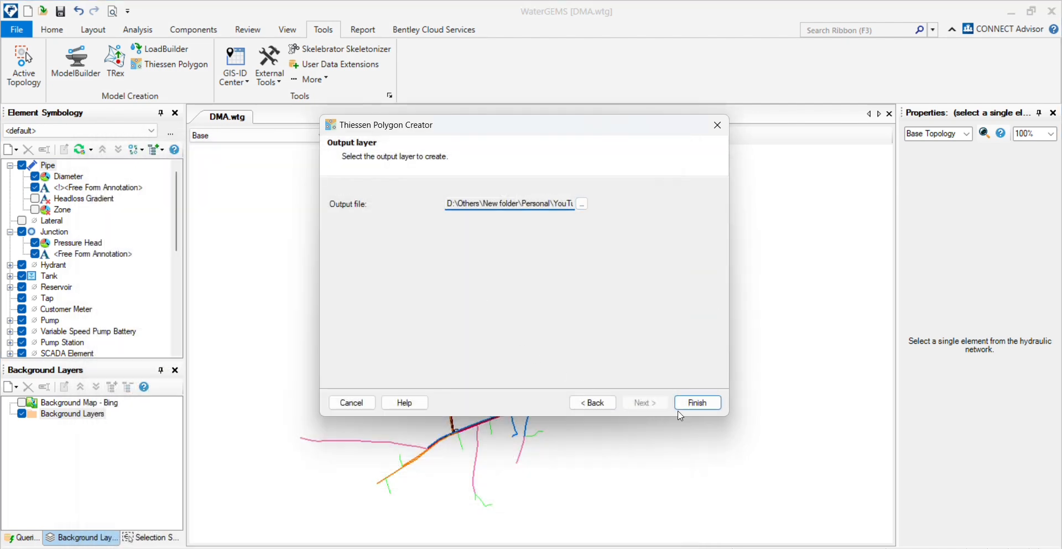
Finish the Thiessen Polygon Creator to generate the polygons
{"action": "left_click", "coordinate": [697, 401]}
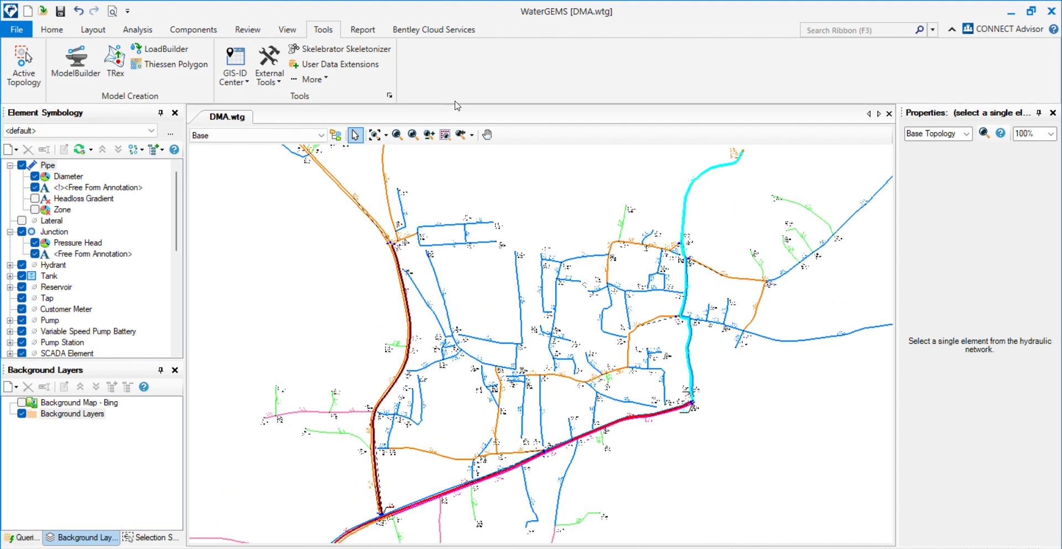
{"action": "mouse_move", "coordinate": [484, 305]}
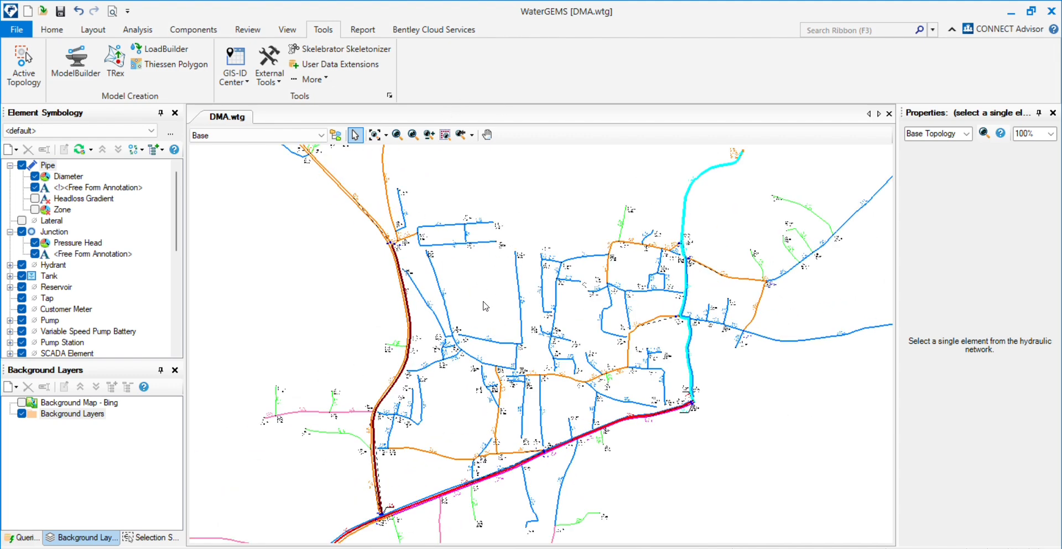
{"action": "mouse_move", "coordinate": [485, 257]}
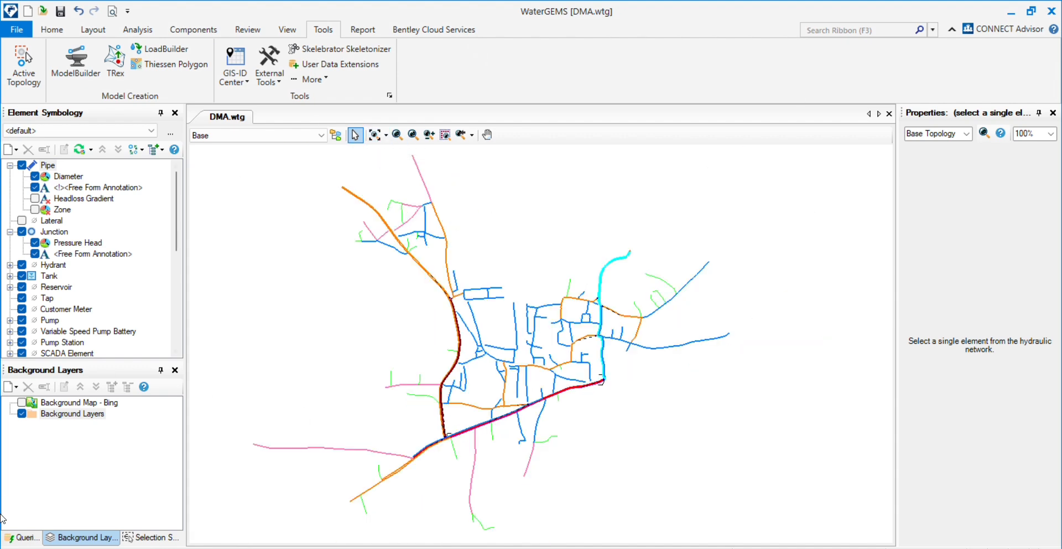
{"action": "mouse_move", "coordinate": [331, 190]}
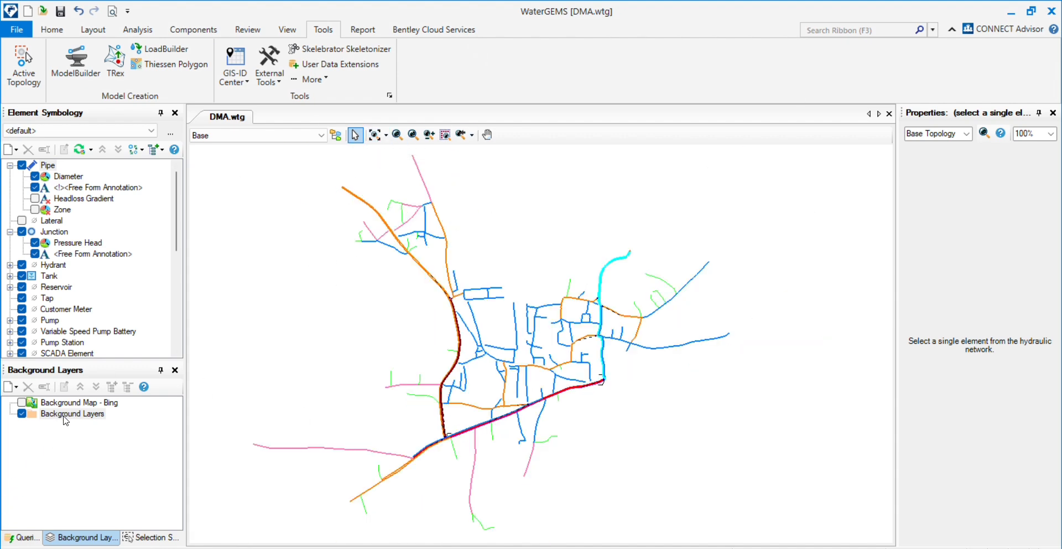
Add the 'output' shapefile as a background layer with blue line colour
{"action": "right_click", "coordinate": [73, 413]}
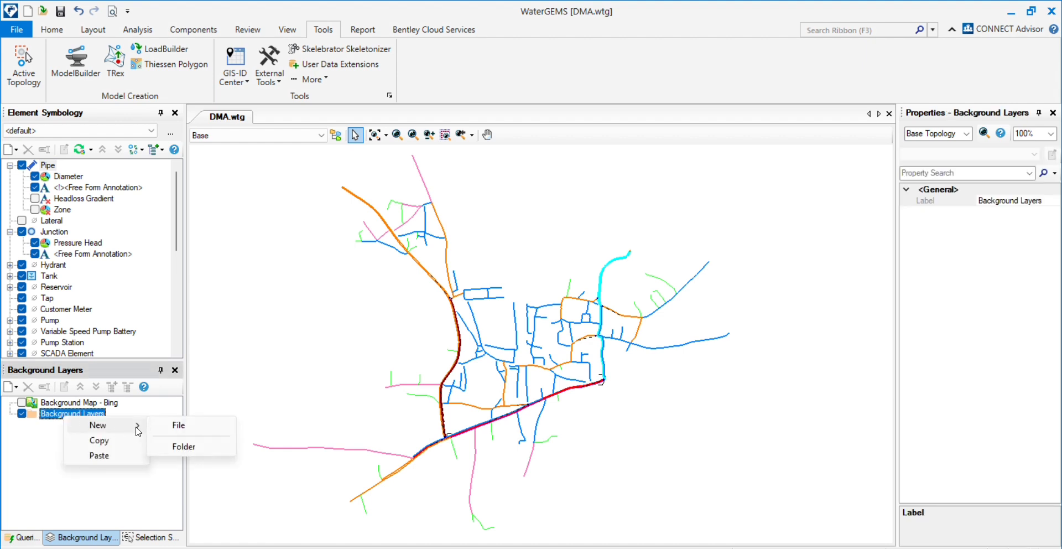
{"action": "mouse_move", "coordinate": [178, 424]}
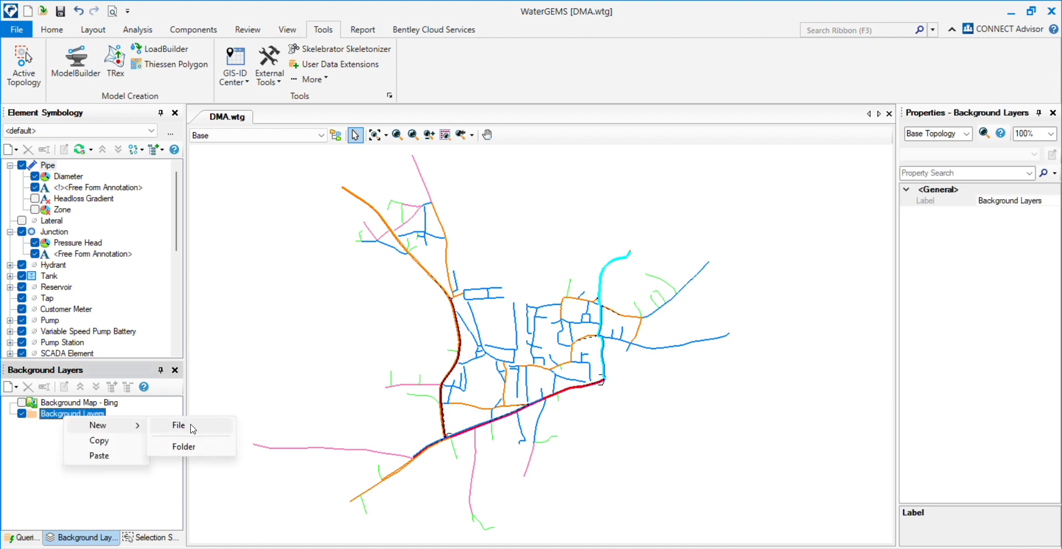
{"action": "mouse_move", "coordinate": [97, 425]}
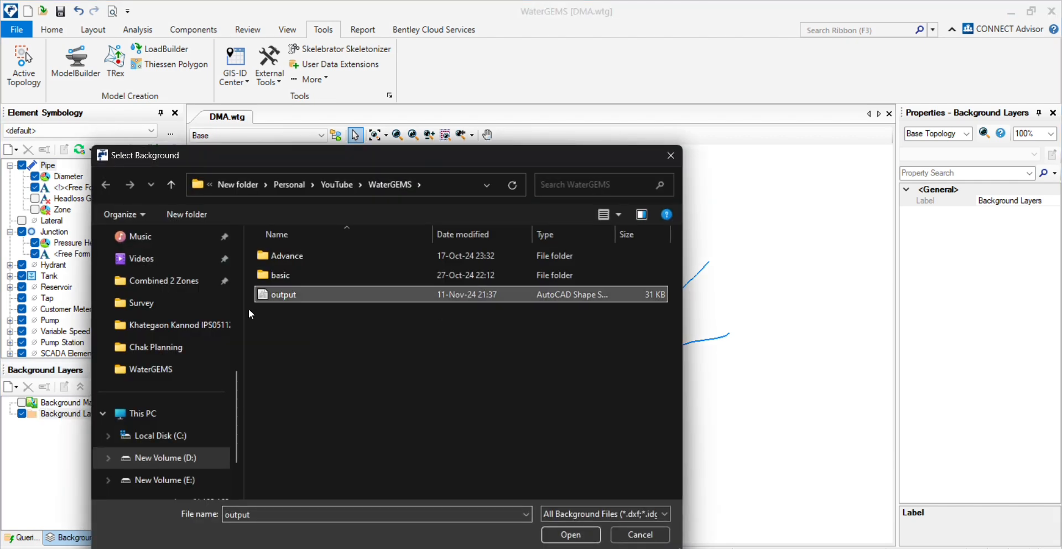
{"action": "left_click", "coordinate": [569, 534]}
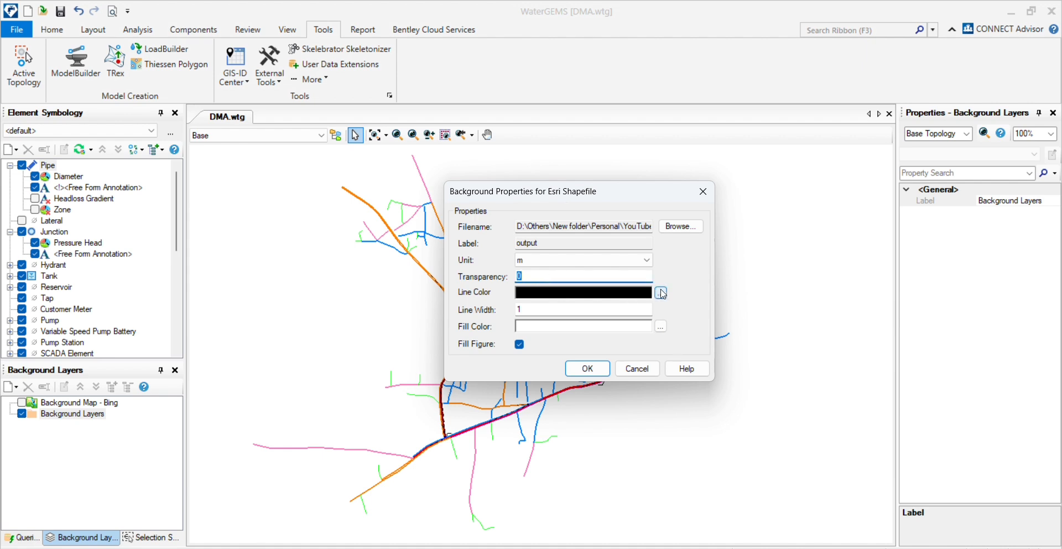
{"action": "left_click", "coordinate": [659, 292]}
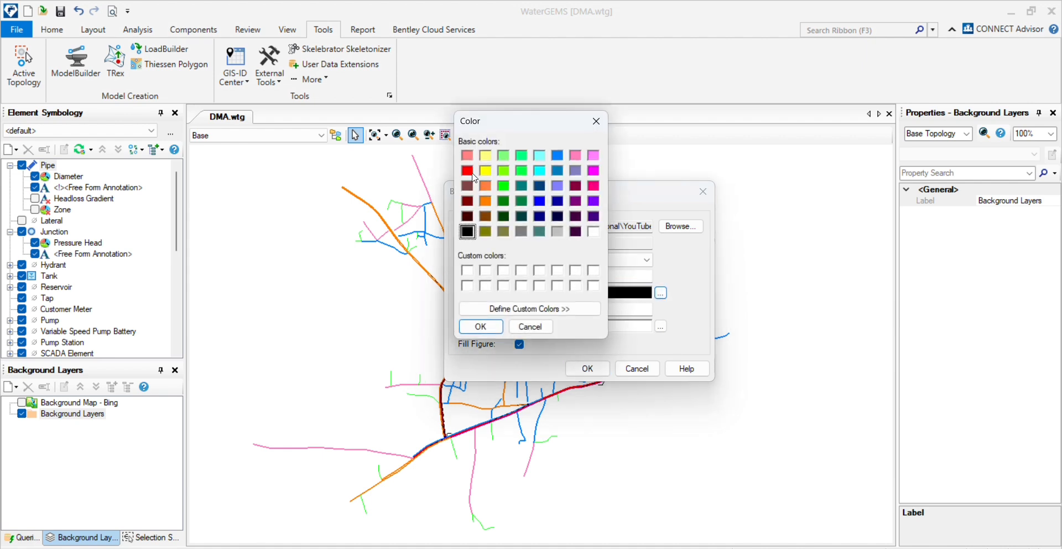
{"action": "left_click", "coordinate": [540, 201]}
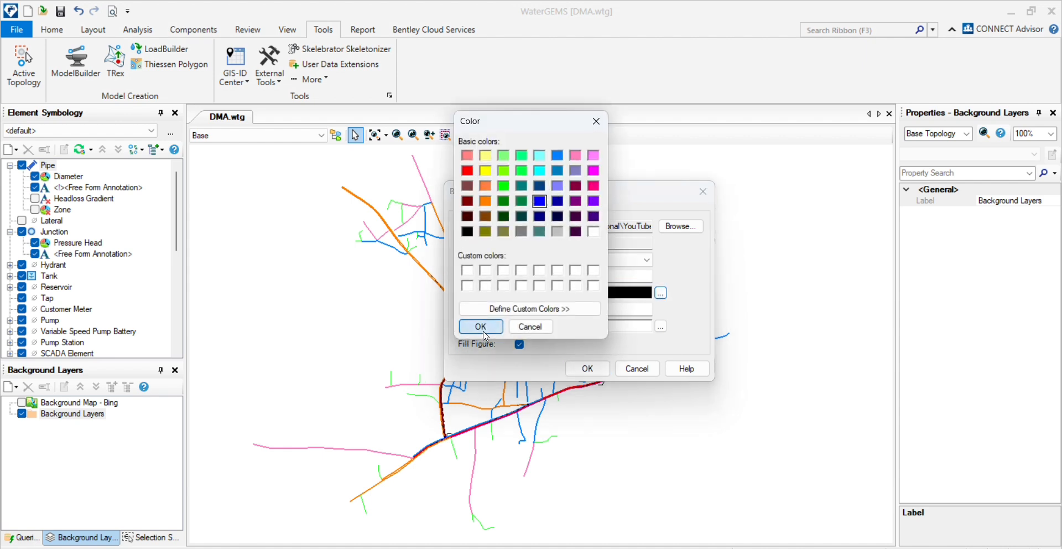
{"action": "left_click", "coordinate": [480, 326]}
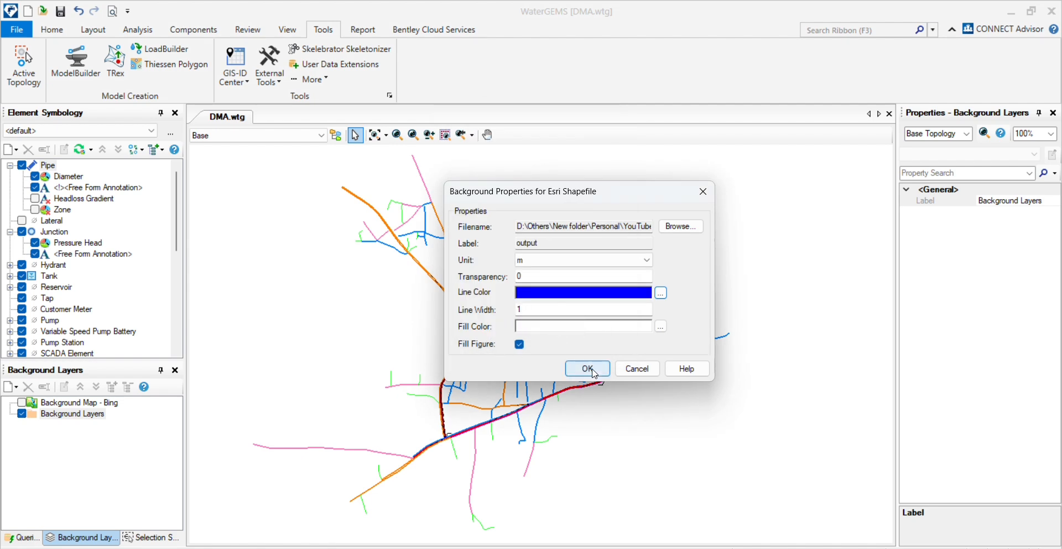
{"action": "left_click", "coordinate": [586, 368]}
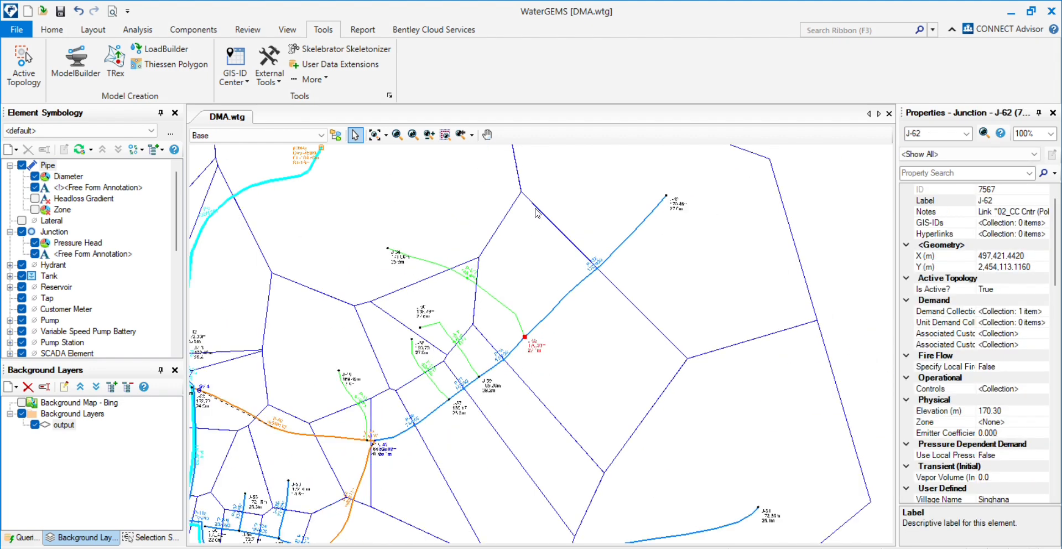
{"action": "mouse_move", "coordinate": [503, 407]}
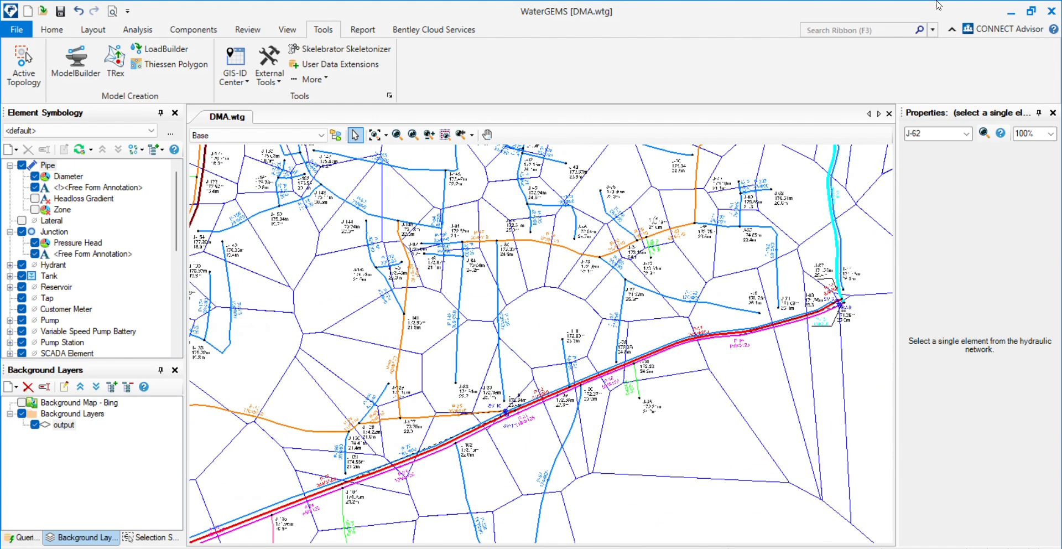
{"action": "mouse_move", "coordinate": [554, 320]}
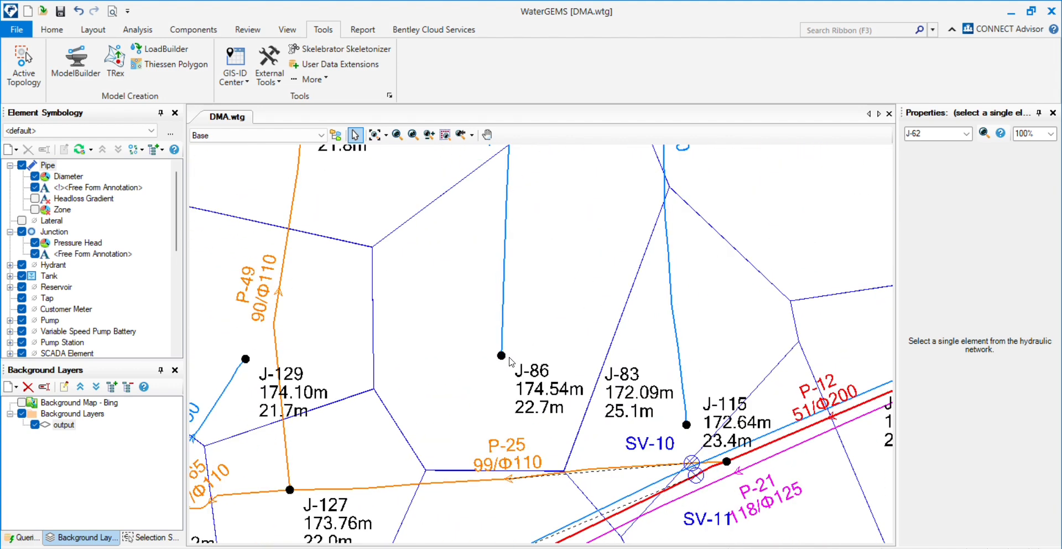
{"action": "left_click", "coordinate": [501, 356]}
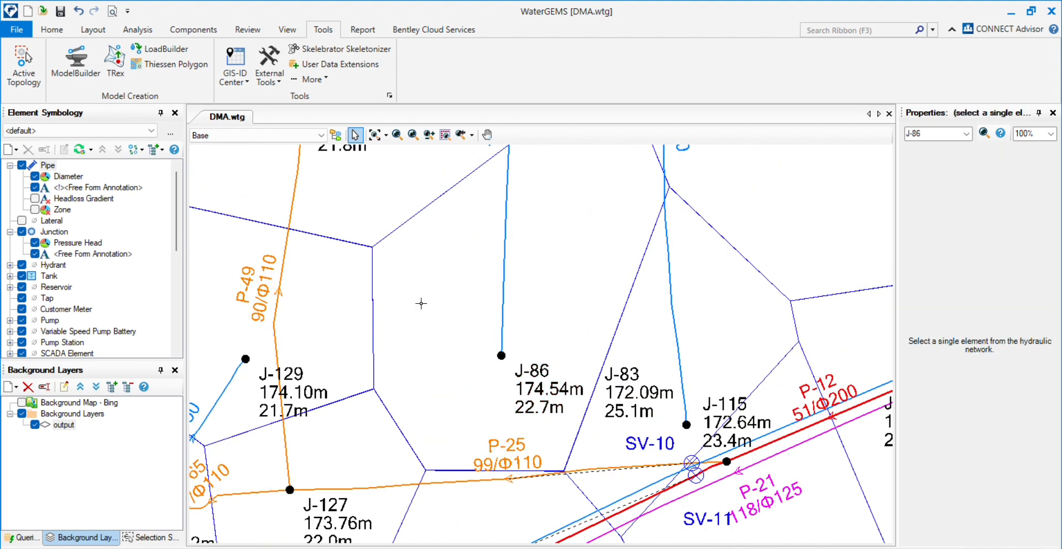
{"action": "left_click", "coordinate": [501, 355]}
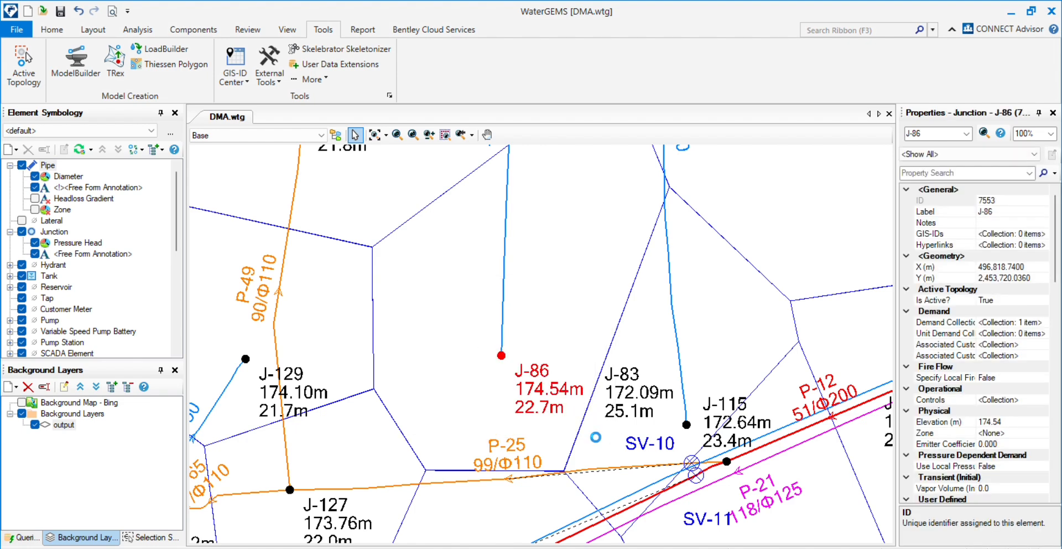
{"action": "scroll", "scroll_direction": "down", "scroll_amount": 3}
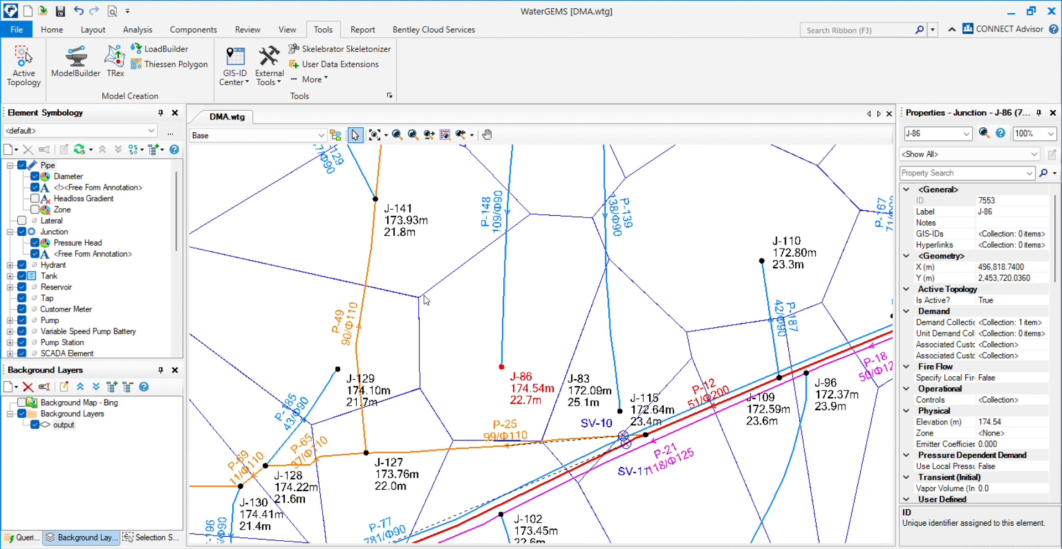
{"action": "mouse_move", "coordinate": [623, 331]}
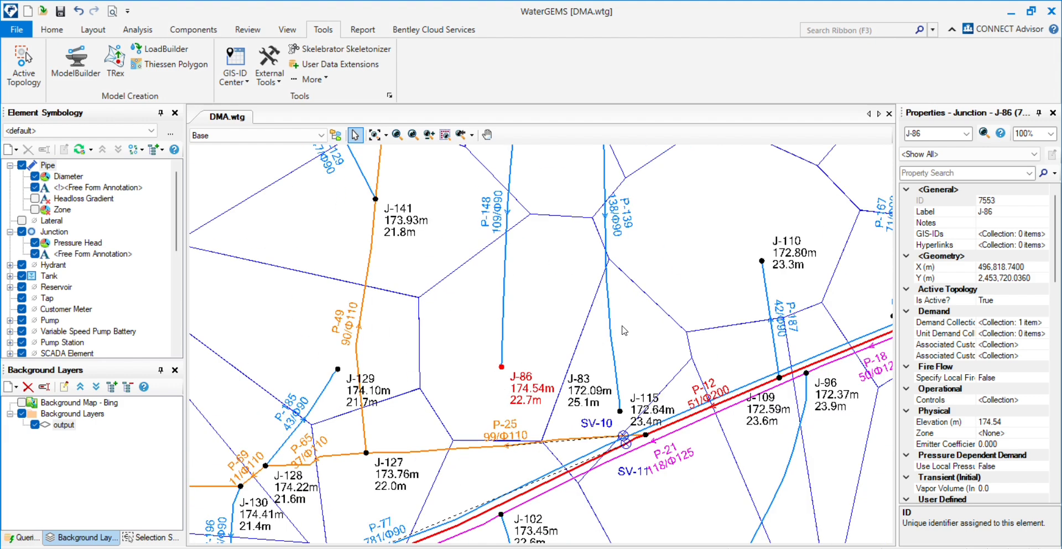
{"action": "mouse_move", "coordinate": [585, 293]}
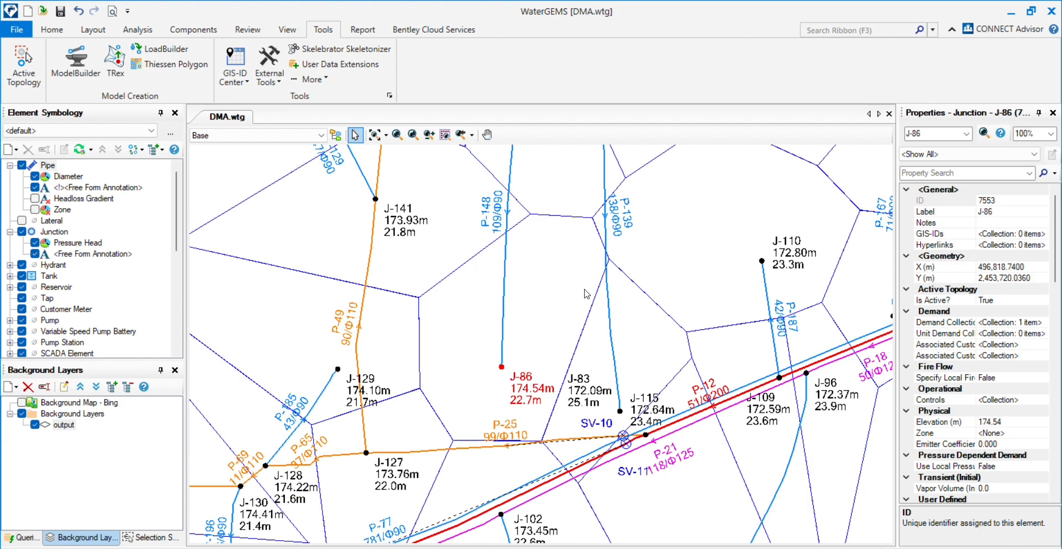
{"action": "mouse_move", "coordinate": [577, 298]}
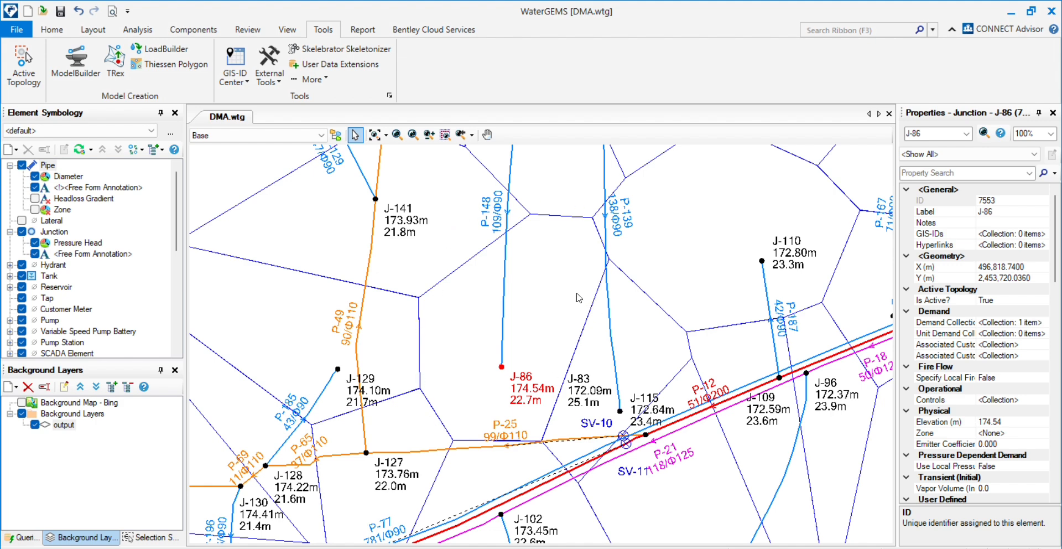
{"action": "mouse_move", "coordinate": [550, 258]}
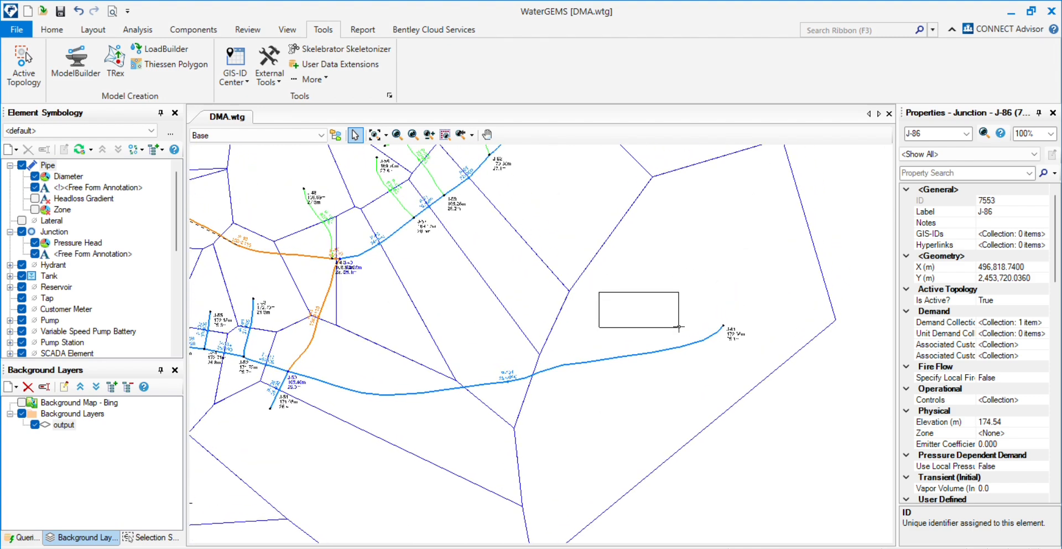
{"action": "left_click", "coordinate": [722, 326]}
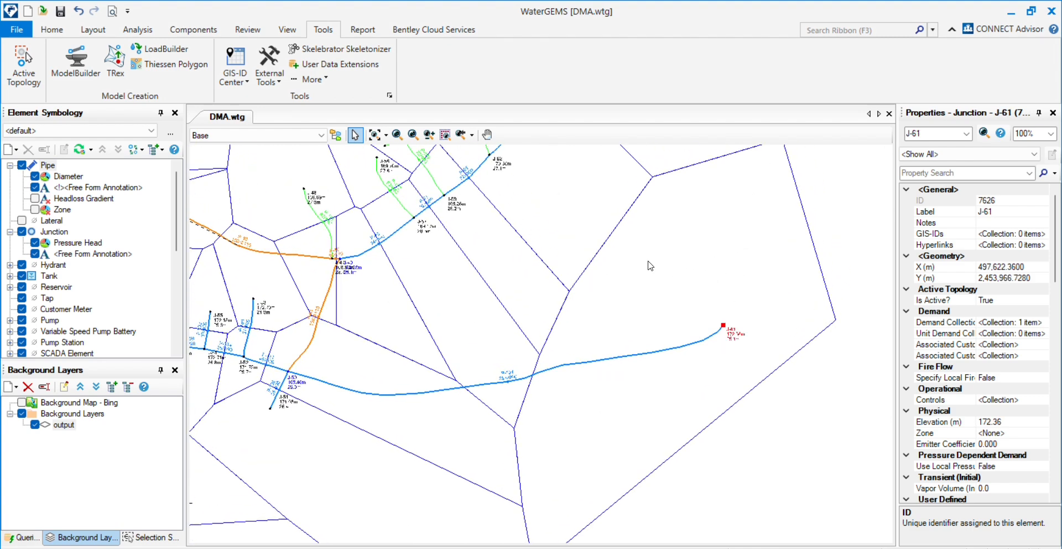
{"action": "mouse_move", "coordinate": [674, 495]}
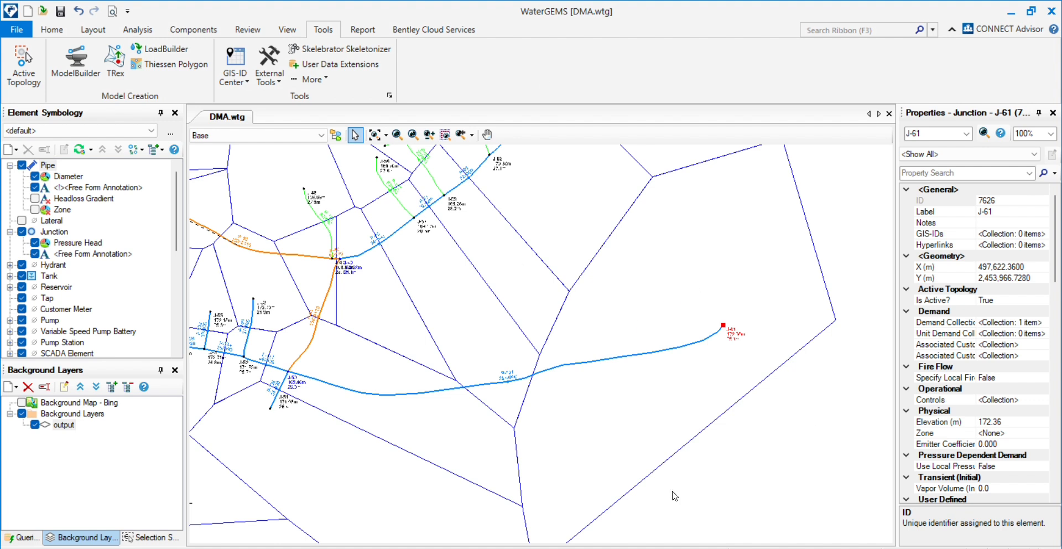
{"action": "mouse_move", "coordinate": [668, 281]}
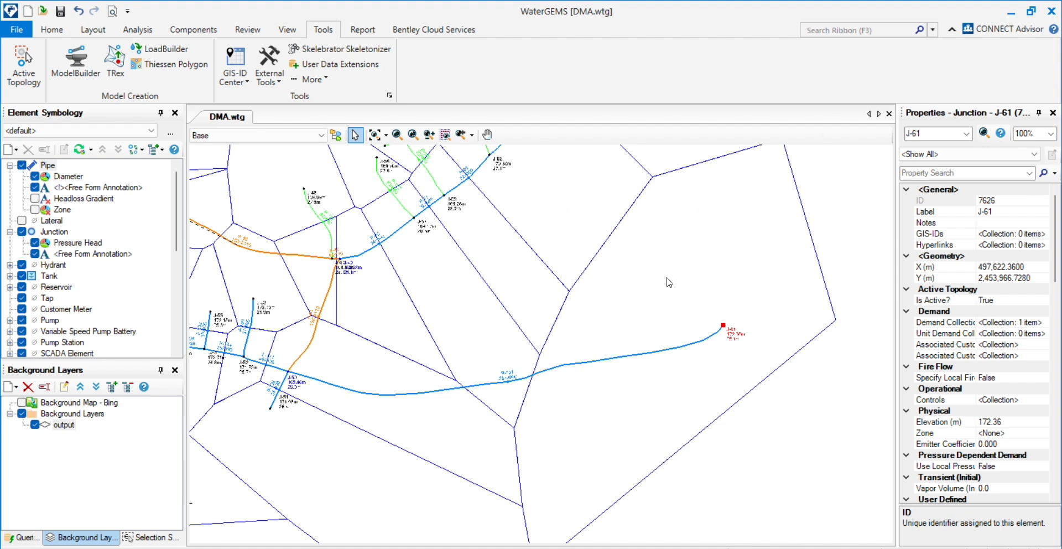
{"action": "mouse_move", "coordinate": [703, 295]}
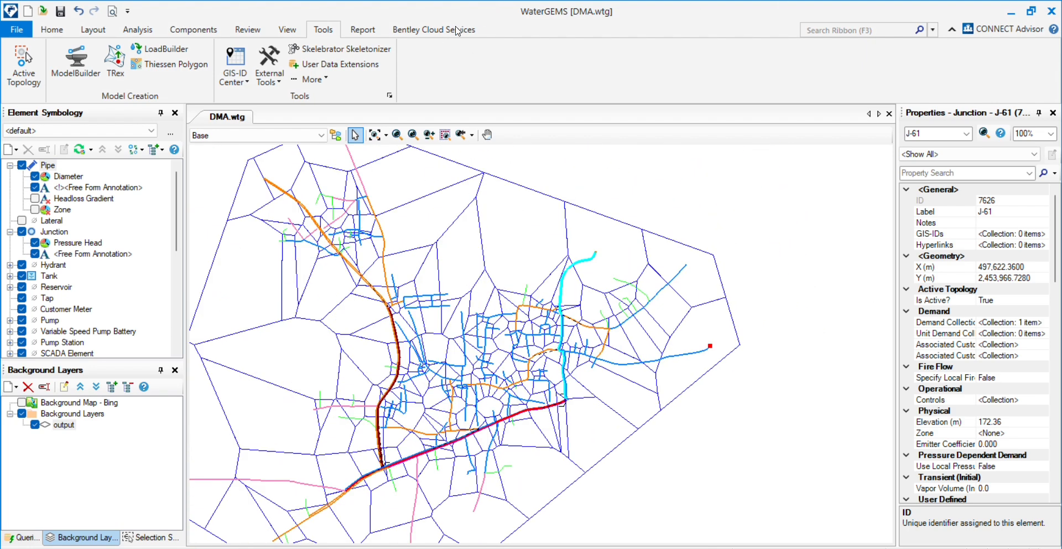
{"action": "mouse_move", "coordinate": [450, 464]}
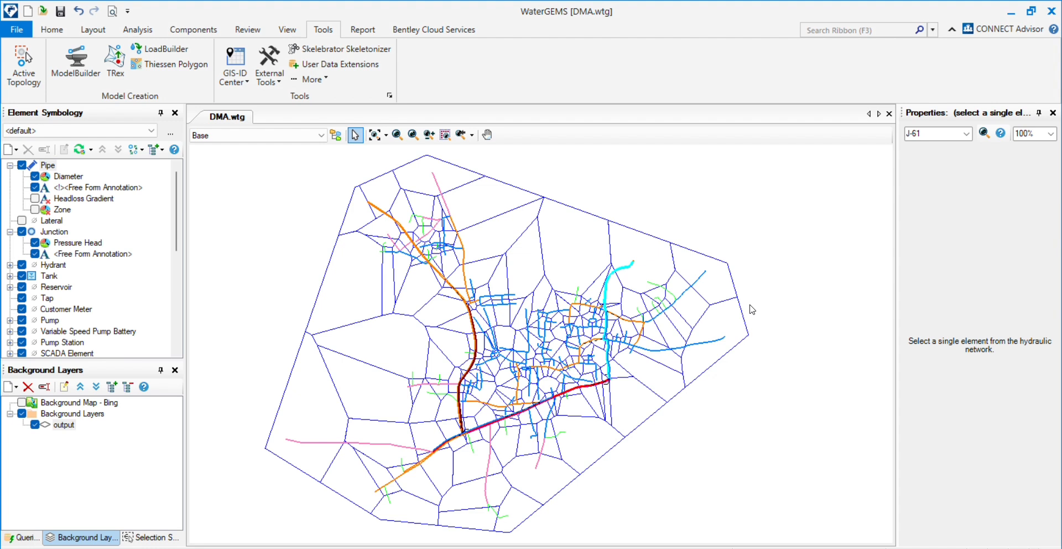
{"action": "mouse_move", "coordinate": [614, 376]}
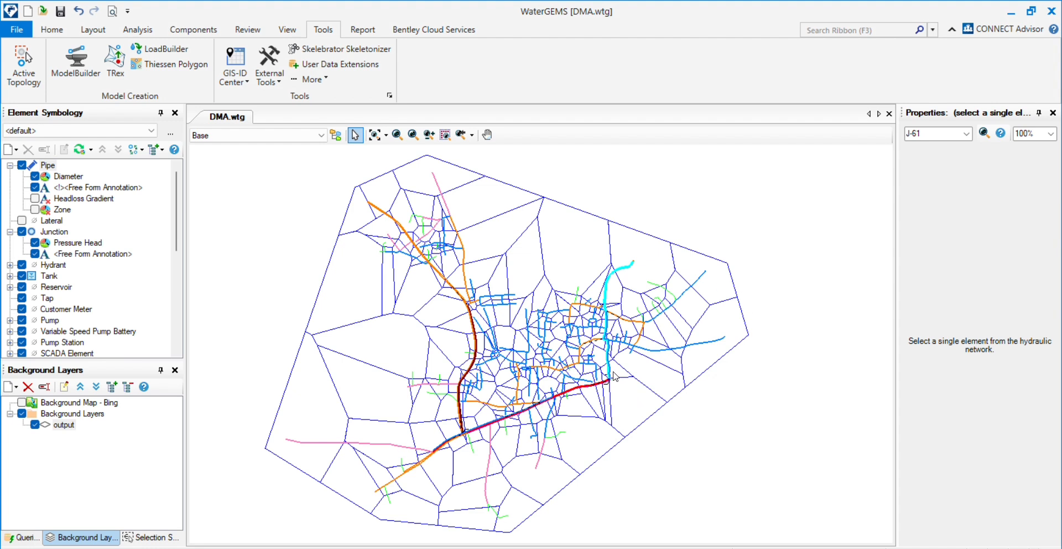